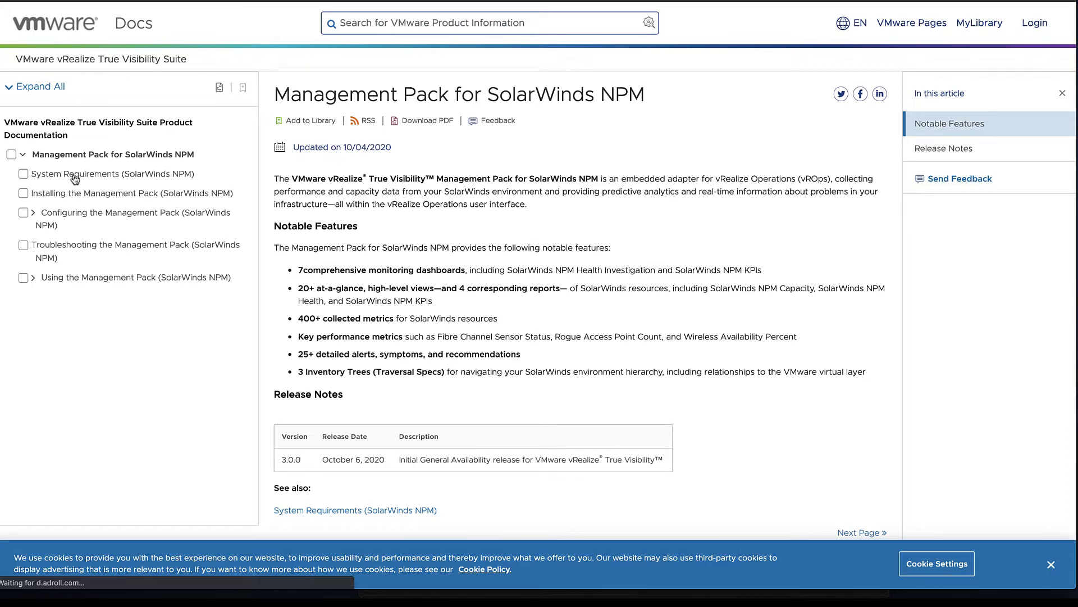
Open System Requirements (SolarWinds NPM) and highlight the 'Enterprise' edition requirement.
{"action": "left_click", "coordinate": [92, 175]}
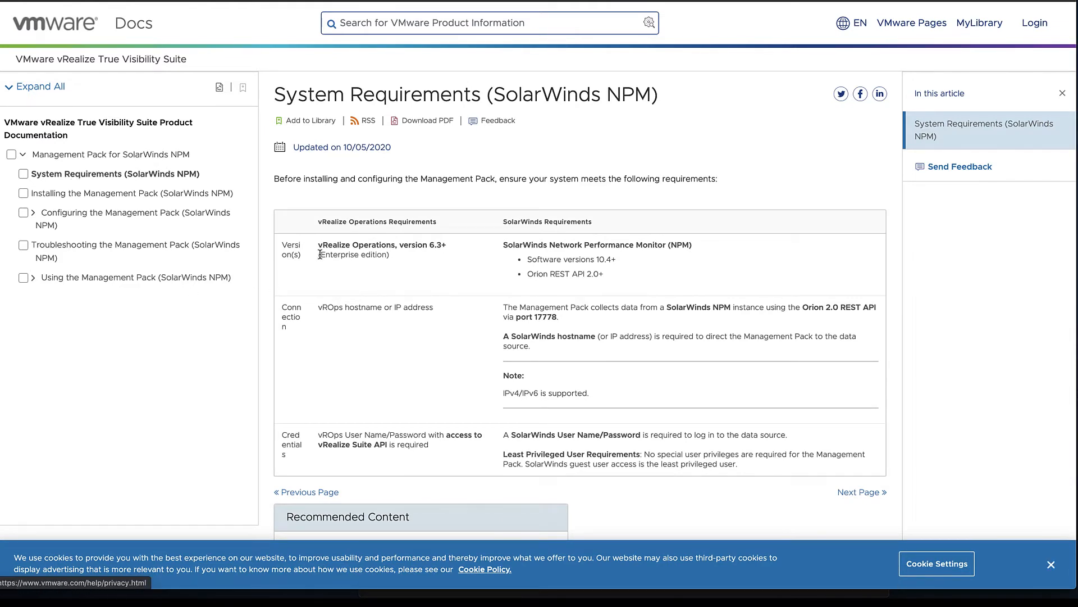
{"action": "double_click", "coordinate": [353, 255]}
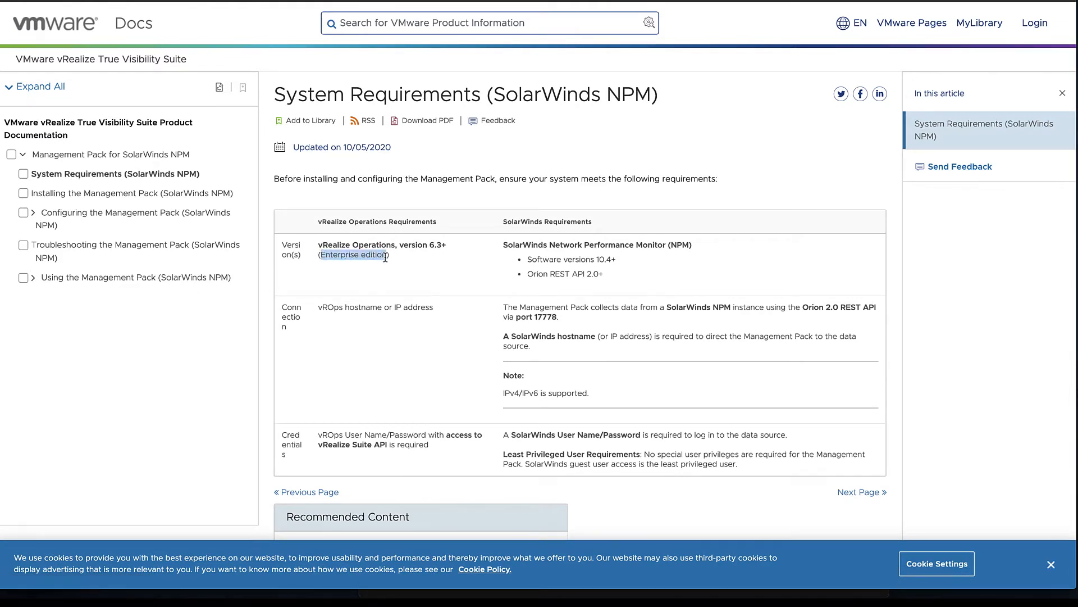
{"action": "mouse_move", "coordinate": [410, 278]}
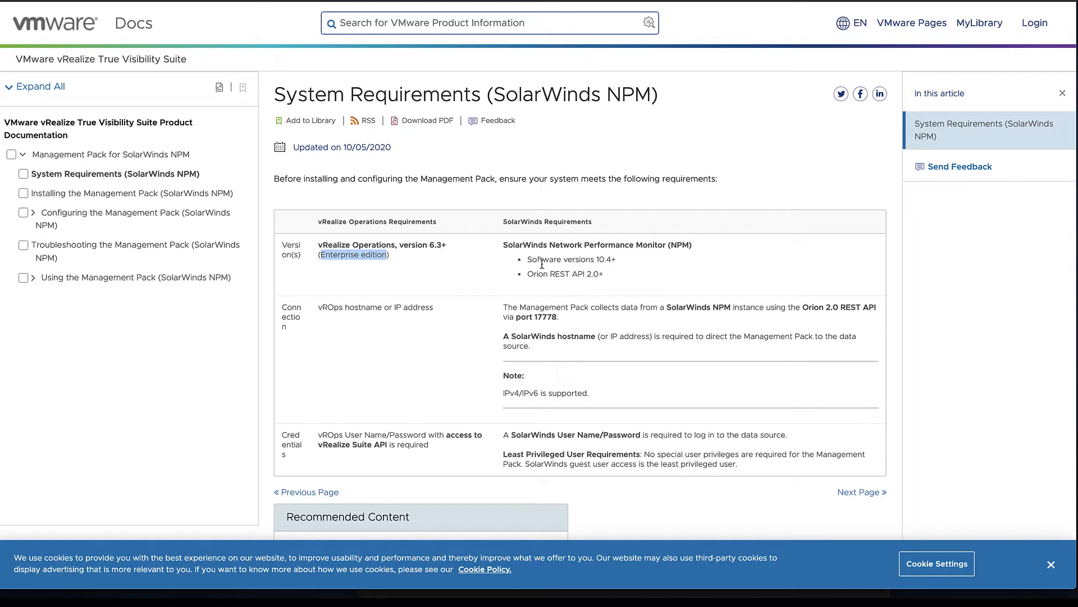
{"action": "mouse_move", "coordinate": [538, 273]}
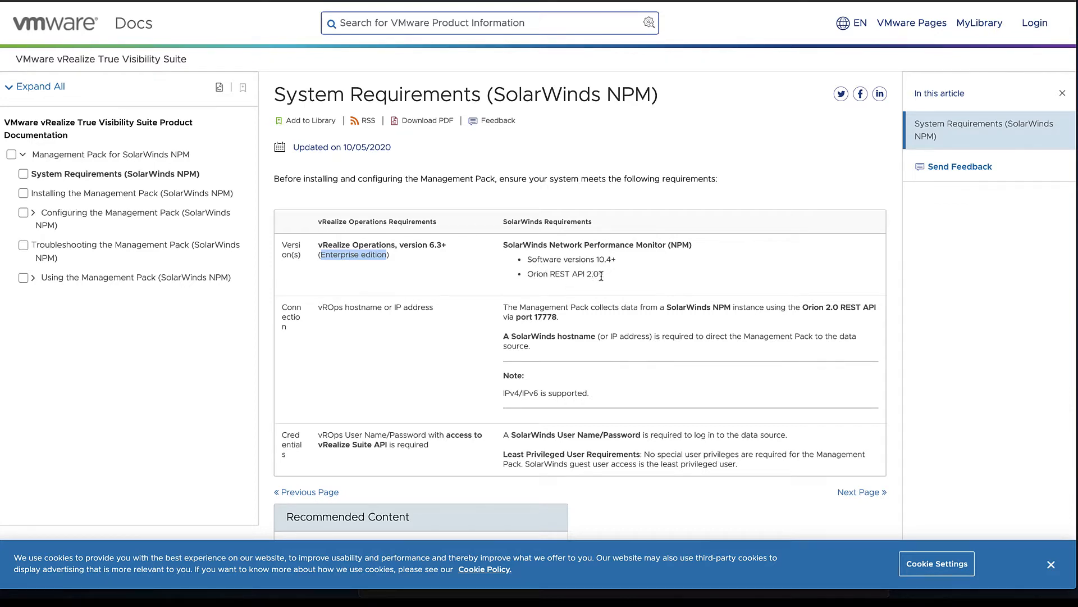
{"action": "mouse_move", "coordinate": [589, 282]}
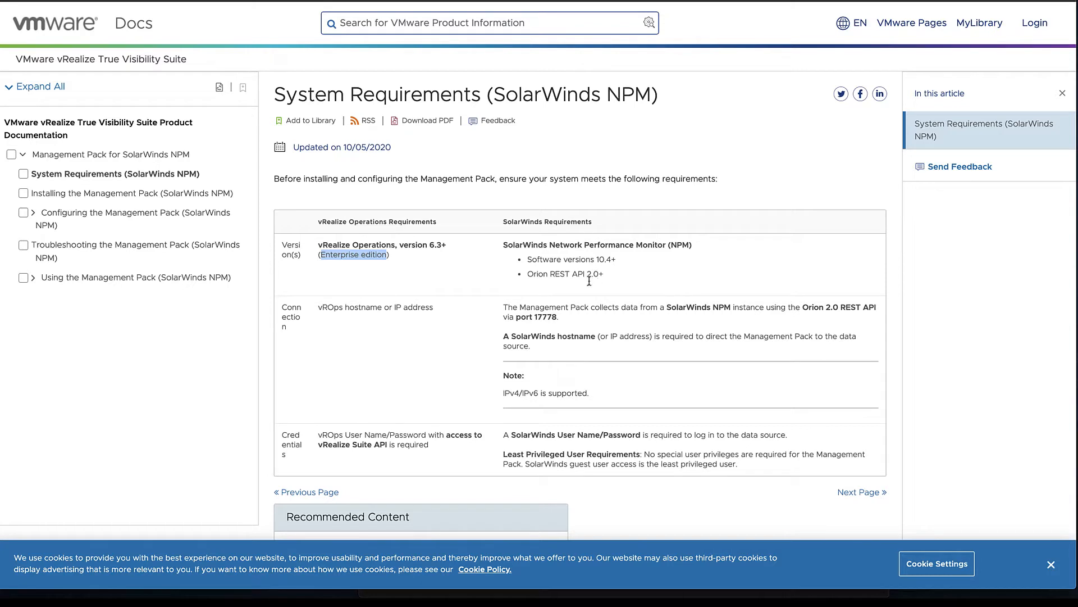
{"action": "mouse_move", "coordinate": [535, 316]}
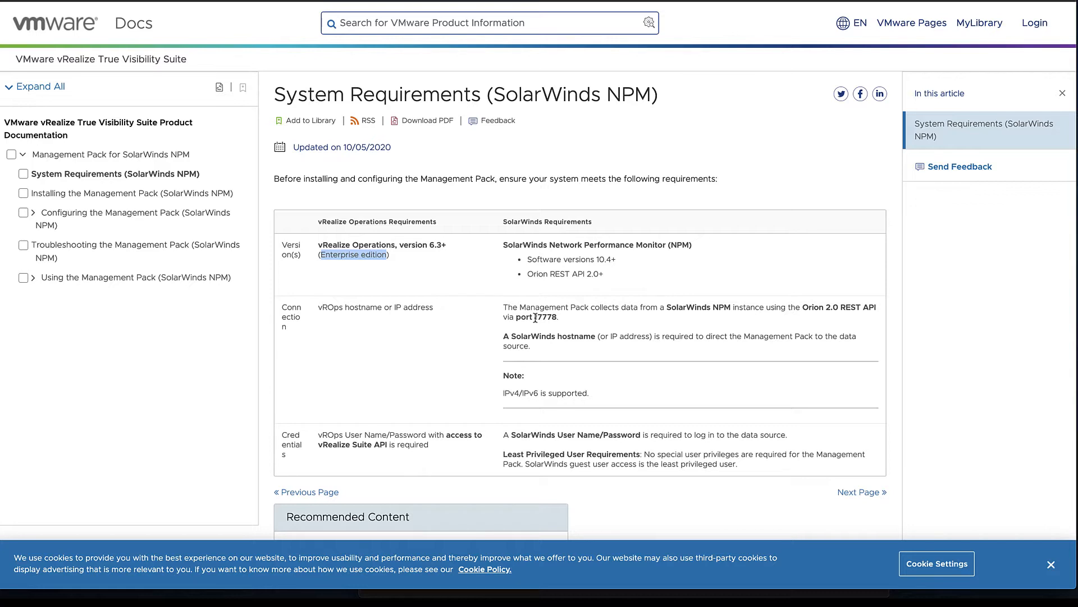
{"action": "mouse_move", "coordinate": [501, 458]}
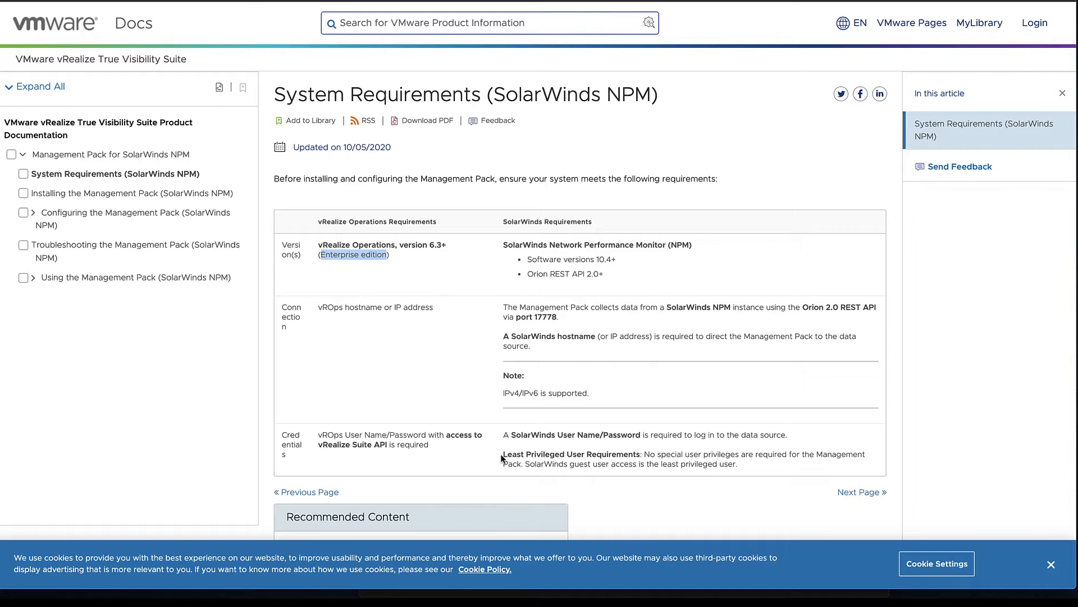
{"action": "mouse_move", "coordinate": [503, 455]}
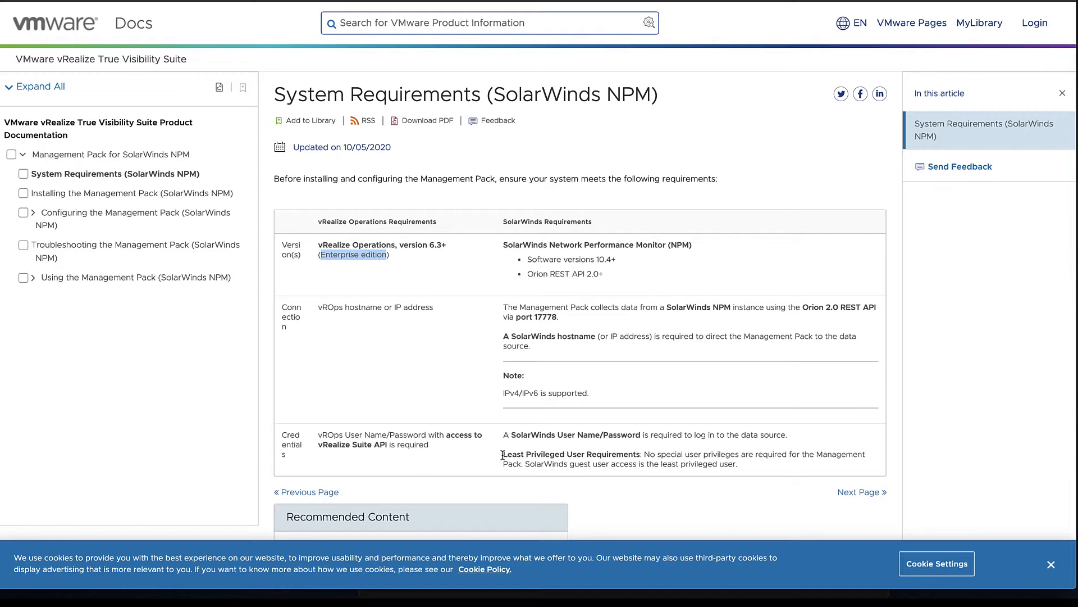
{"action": "mouse_move", "coordinate": [477, 446]}
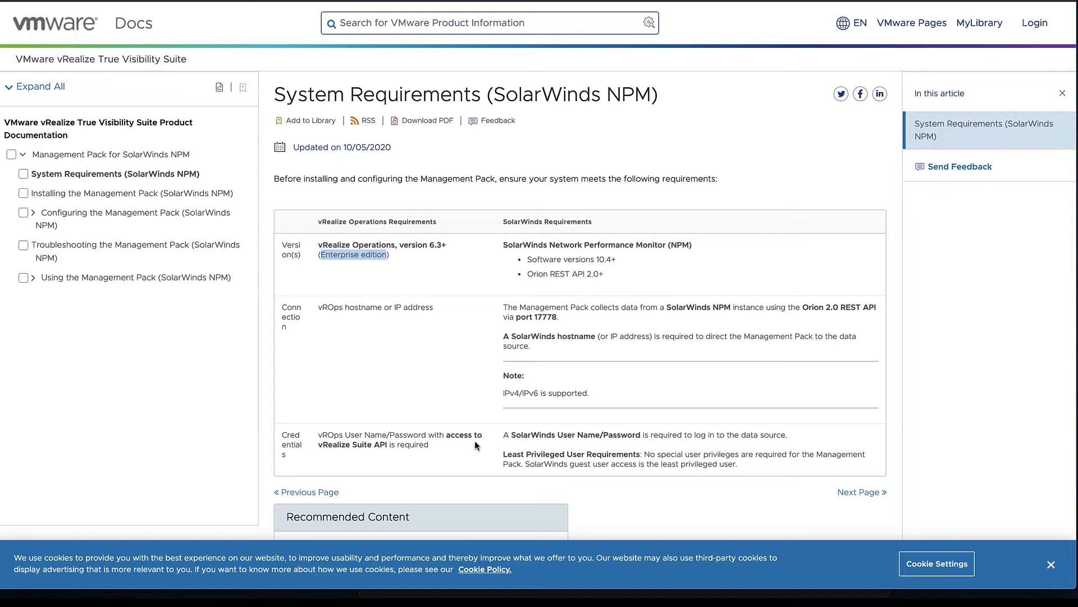
Open Resource Kinds and Relationships (SolarWinds NPM) and scroll to its relationships diagram.
{"action": "left_click", "coordinate": [35, 277]}
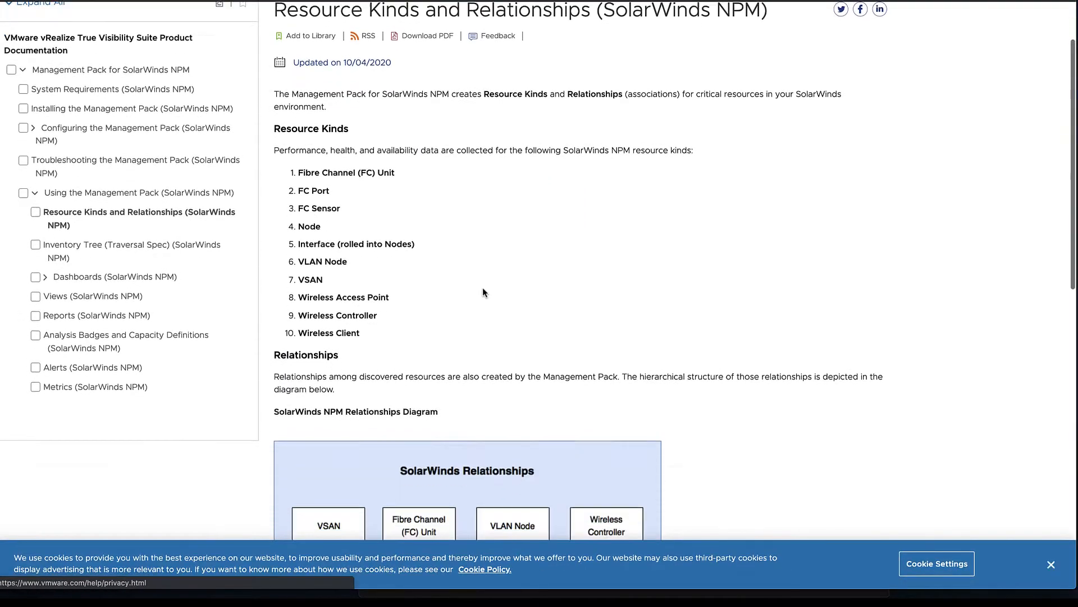
{"action": "scroll", "scroll_direction": "down", "scroll_amount": 3}
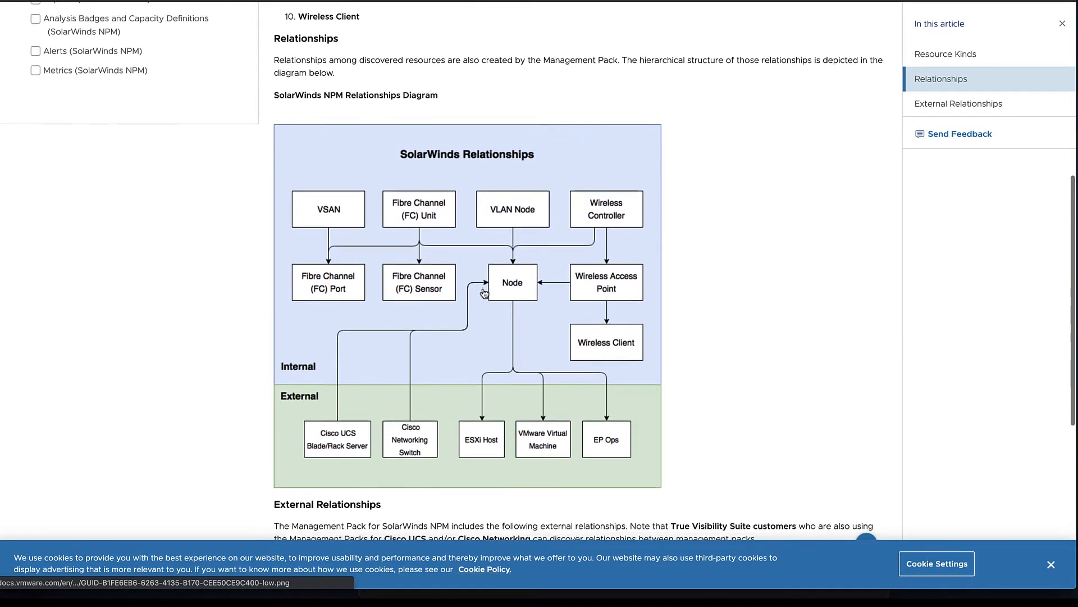
{"action": "scroll", "scroll_direction": "down", "scroll_amount": 3}
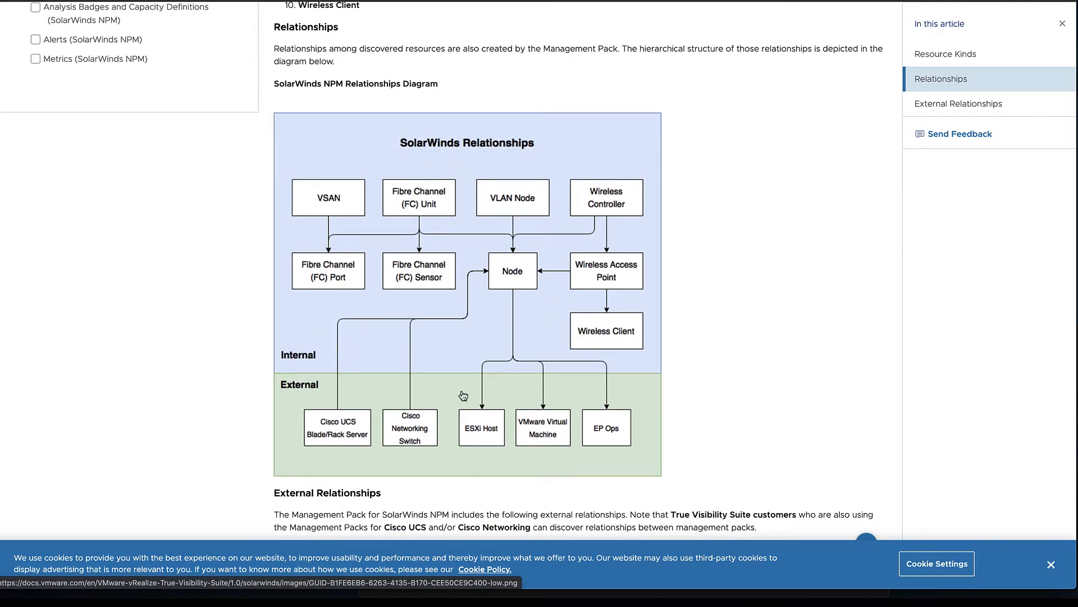
{"action": "mouse_move", "coordinate": [413, 376]}
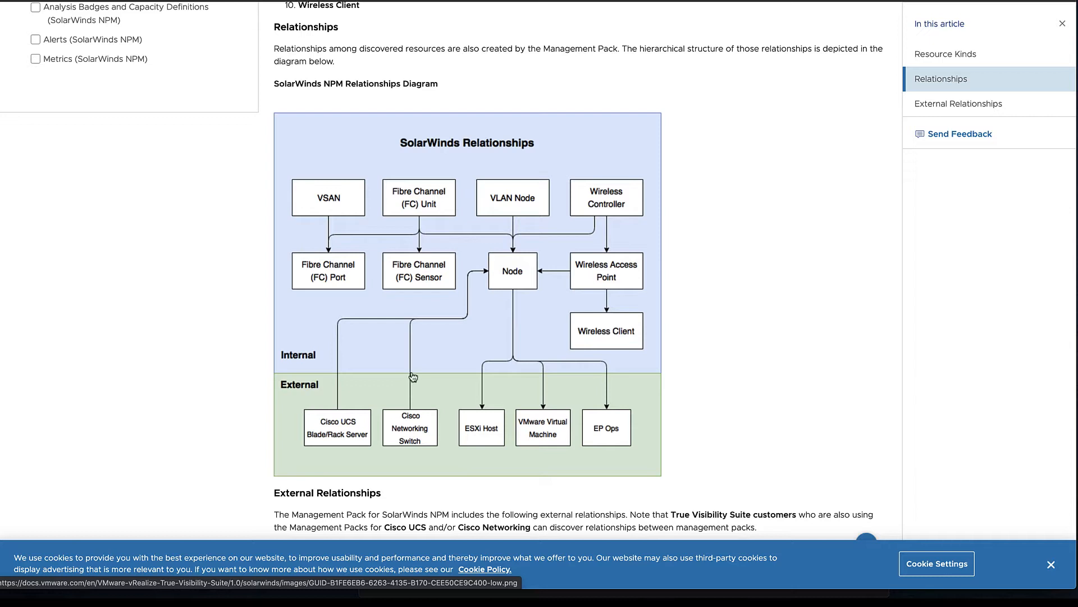
{"action": "mouse_move", "coordinate": [401, 350]}
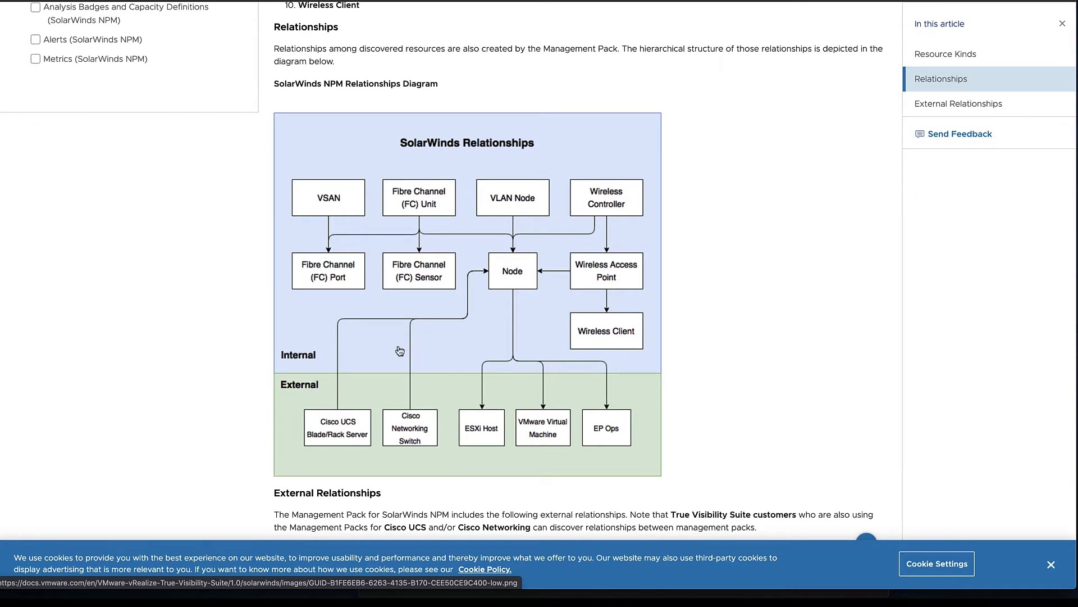
{"action": "mouse_move", "coordinate": [379, 433]}
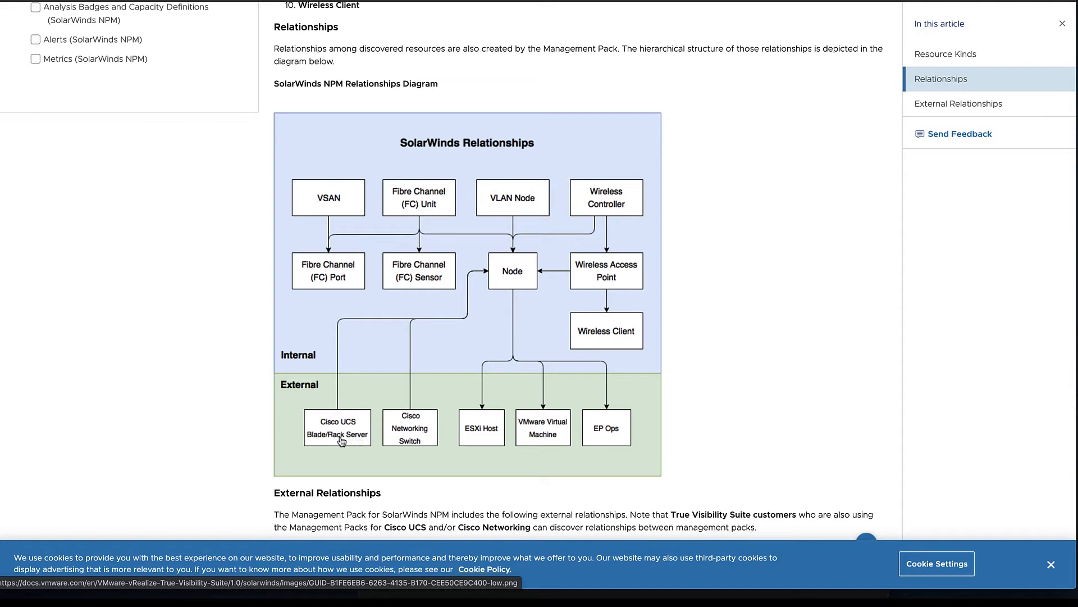
{"action": "mouse_move", "coordinate": [514, 288]}
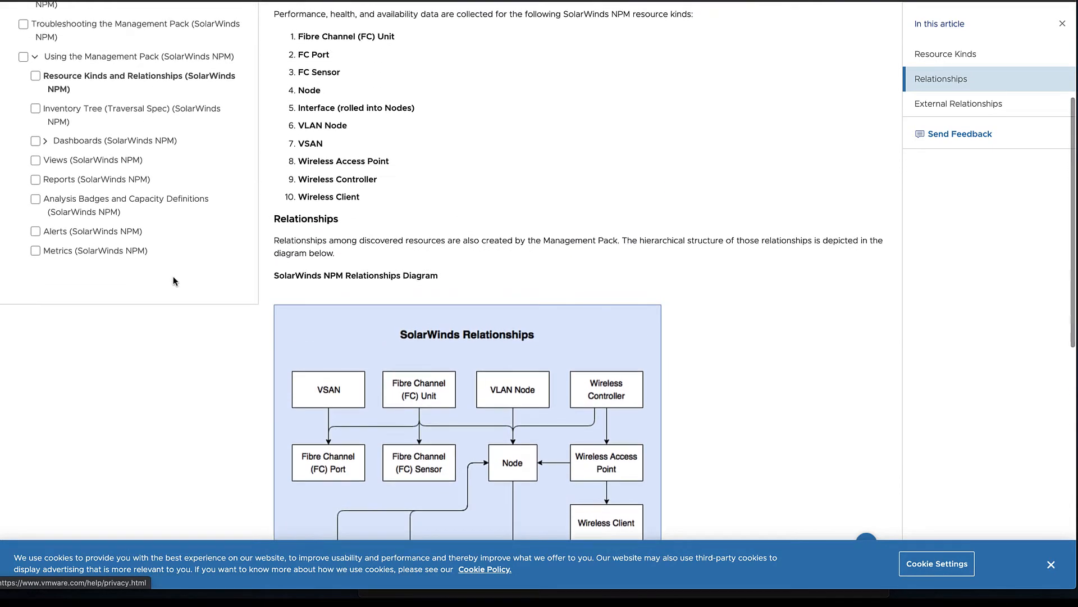
Expand Dashboards (SolarWinds NPM) in the docs navigation to list its seven dashboard articles.
{"action": "left_click", "coordinate": [44, 140]}
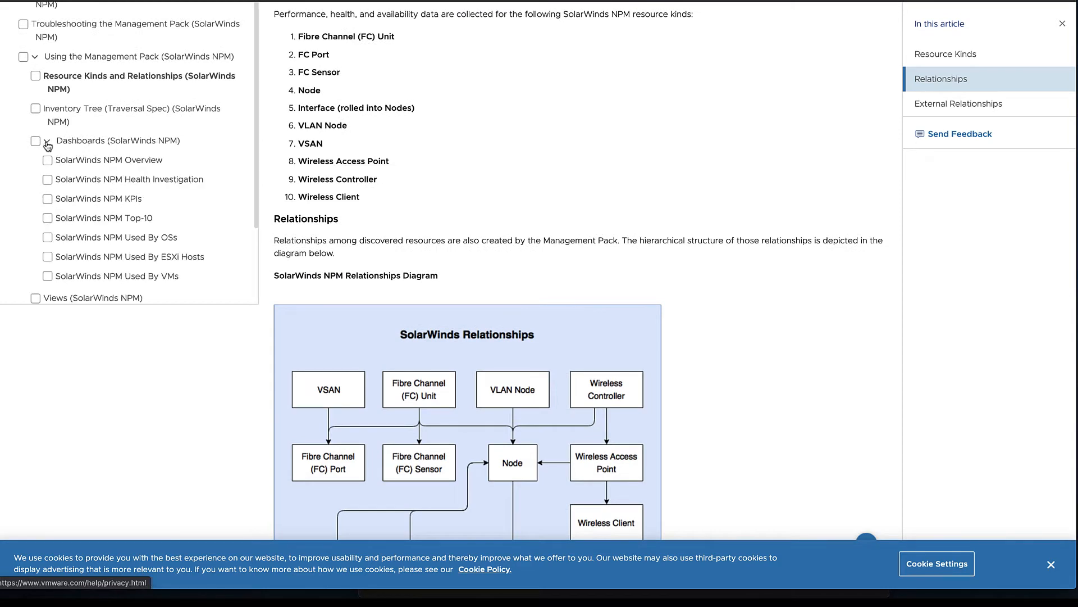
{"action": "mouse_move", "coordinate": [93, 199]}
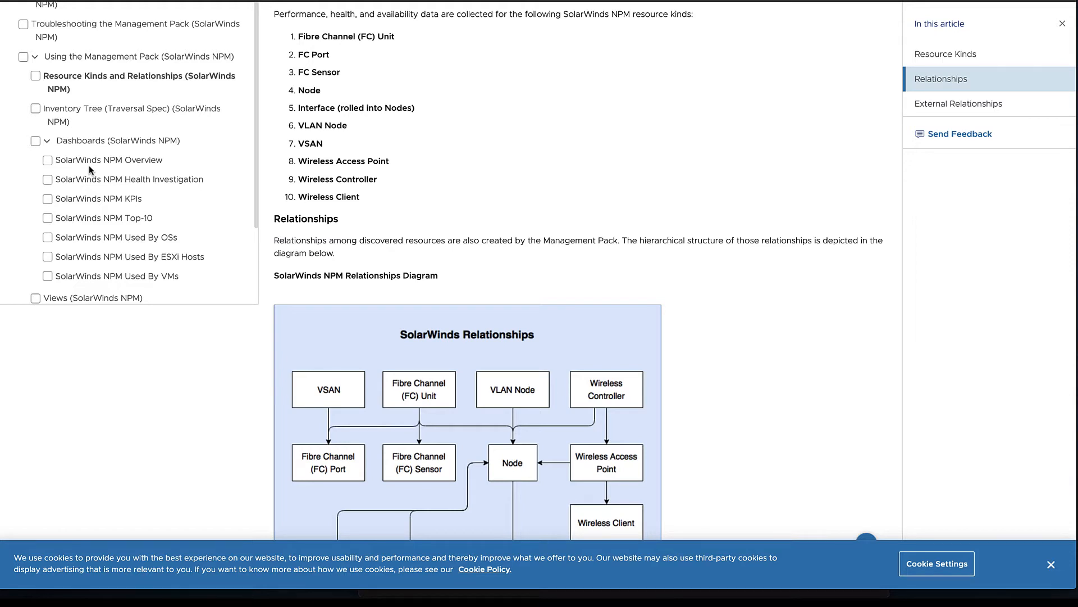
{"action": "scroll", "scroll_direction": "down", "scroll_amount": 3}
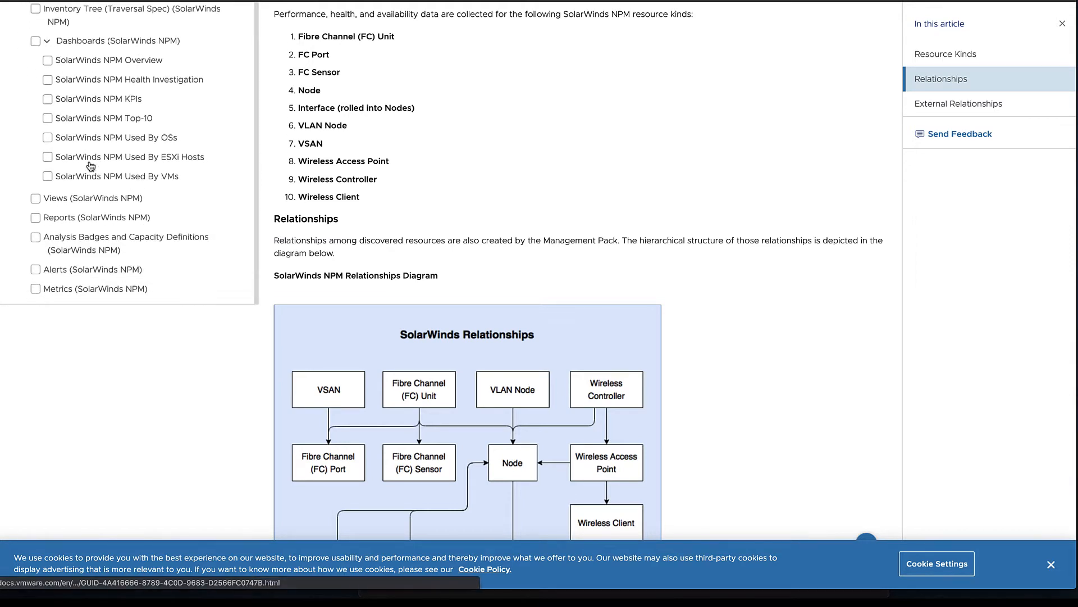
{"action": "mouse_move", "coordinate": [72, 203]}
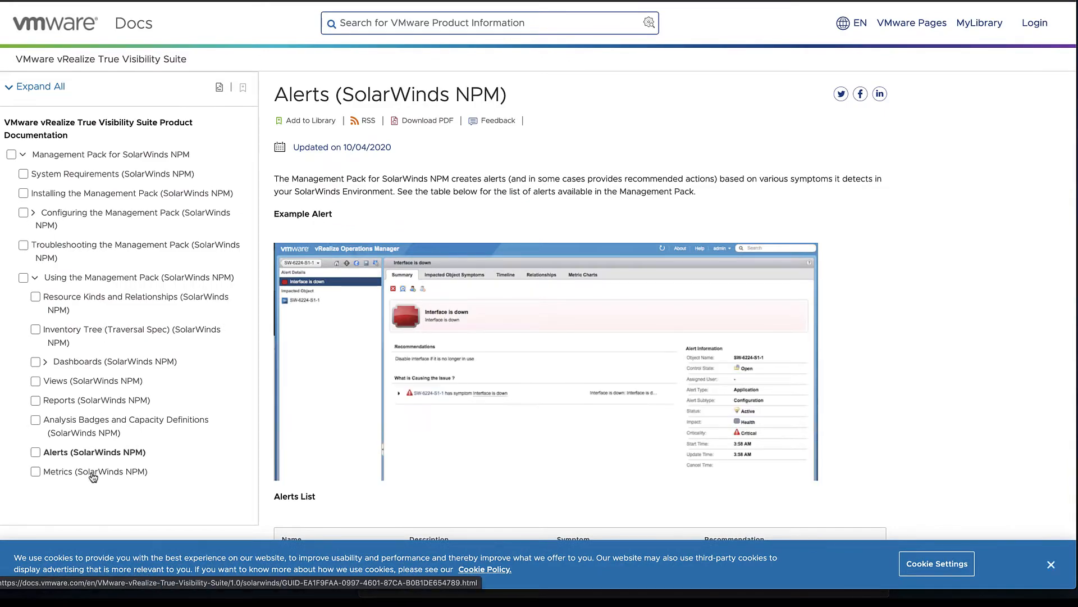
Open Metrics (SolarWinds NPM) and scroll through its per-resource-kind metrics table.
{"action": "left_click", "coordinate": [97, 471]}
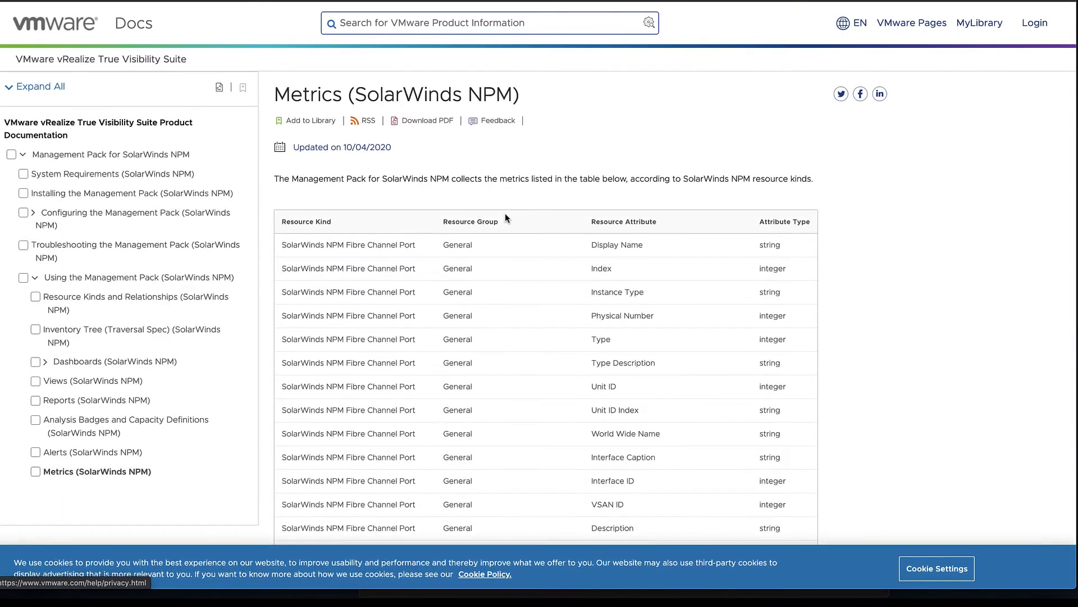
{"action": "scroll", "scroll_direction": "down", "scroll_amount": 3}
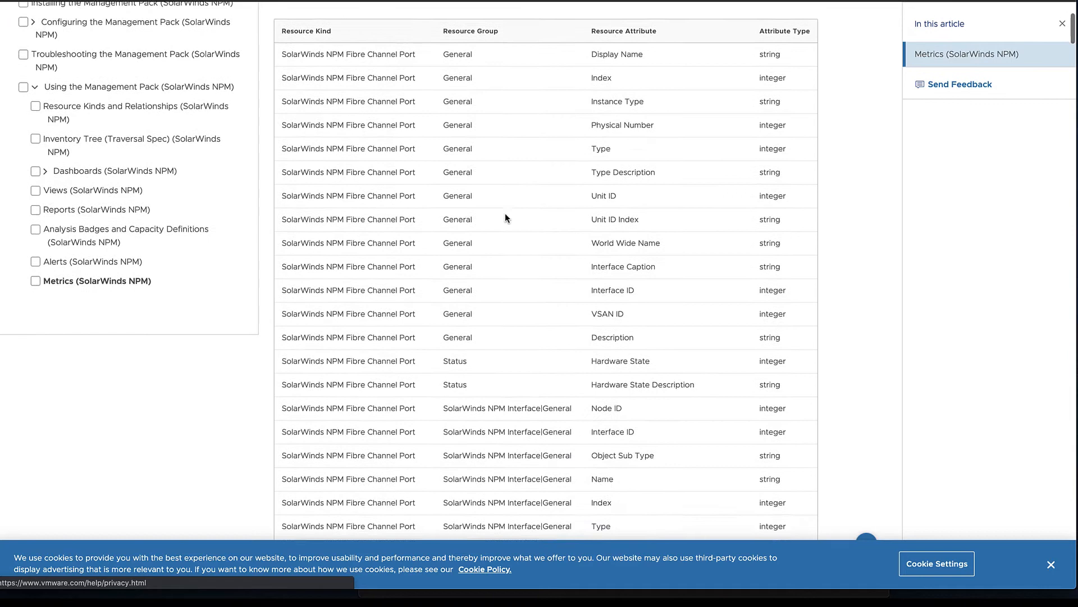
{"action": "scroll", "scroll_direction": "down", "scroll_amount": 3}
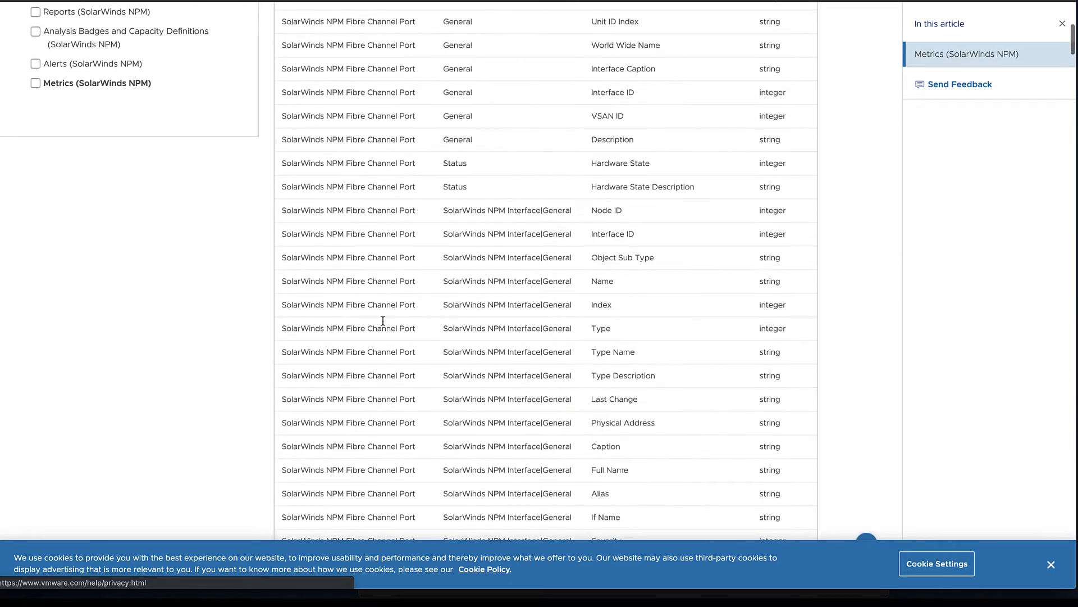
{"action": "mouse_move", "coordinate": [447, 229]}
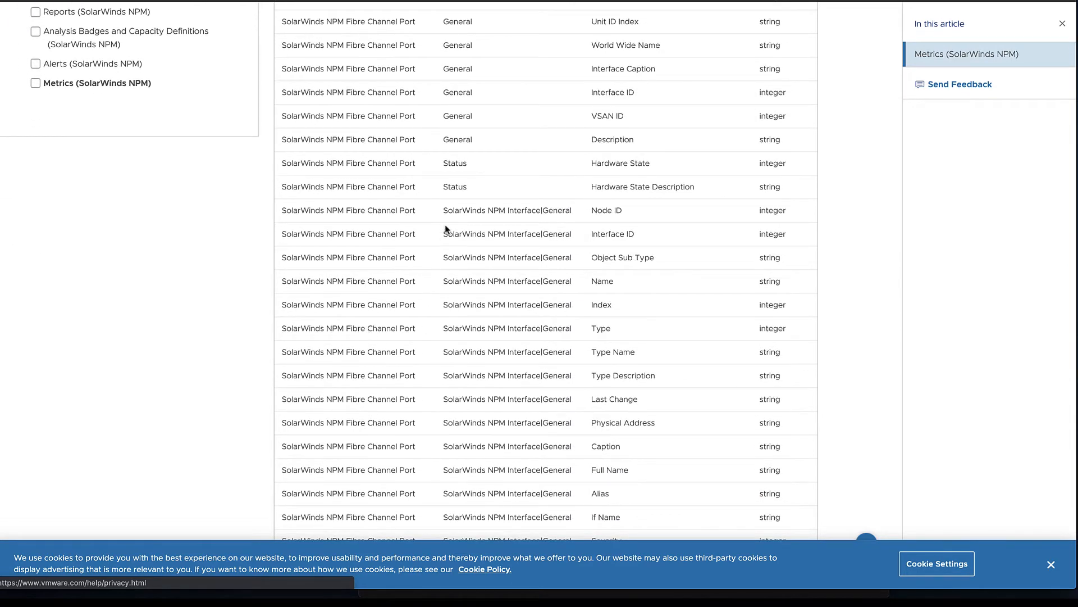
{"action": "scroll", "scroll_direction": "down", "scroll_amount": 3}
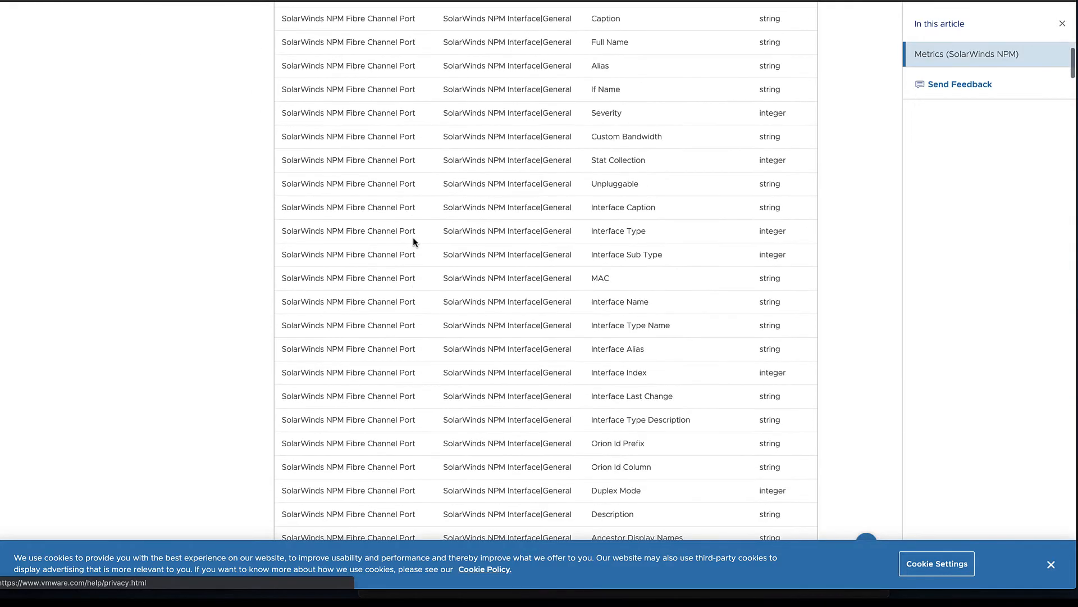
{"action": "scroll", "scroll_direction": "down", "scroll_amount": 3}
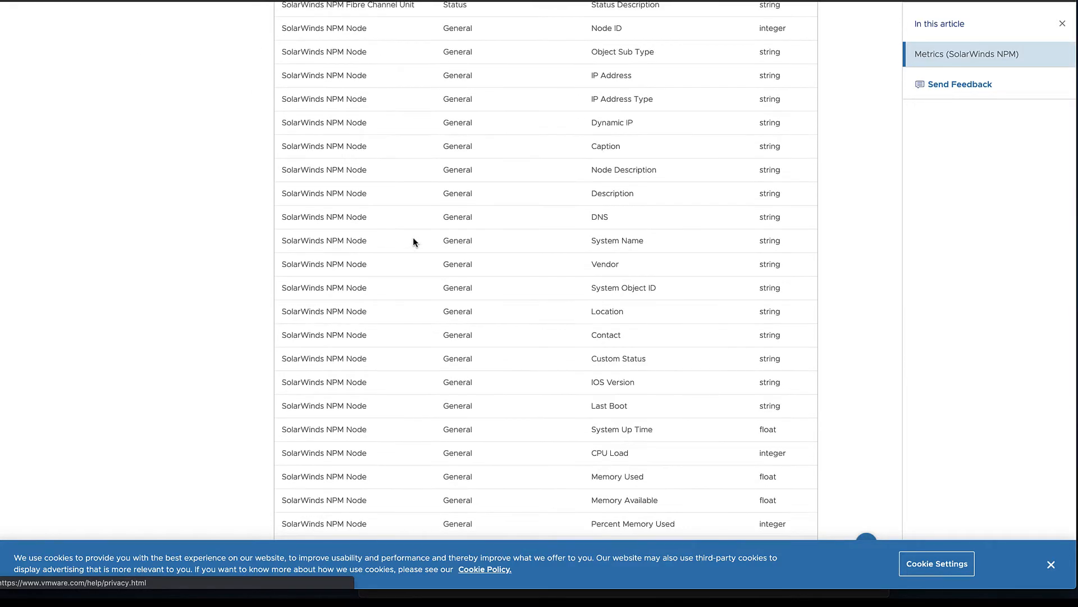
{"action": "scroll", "scroll_direction": "down", "scroll_amount": 3}
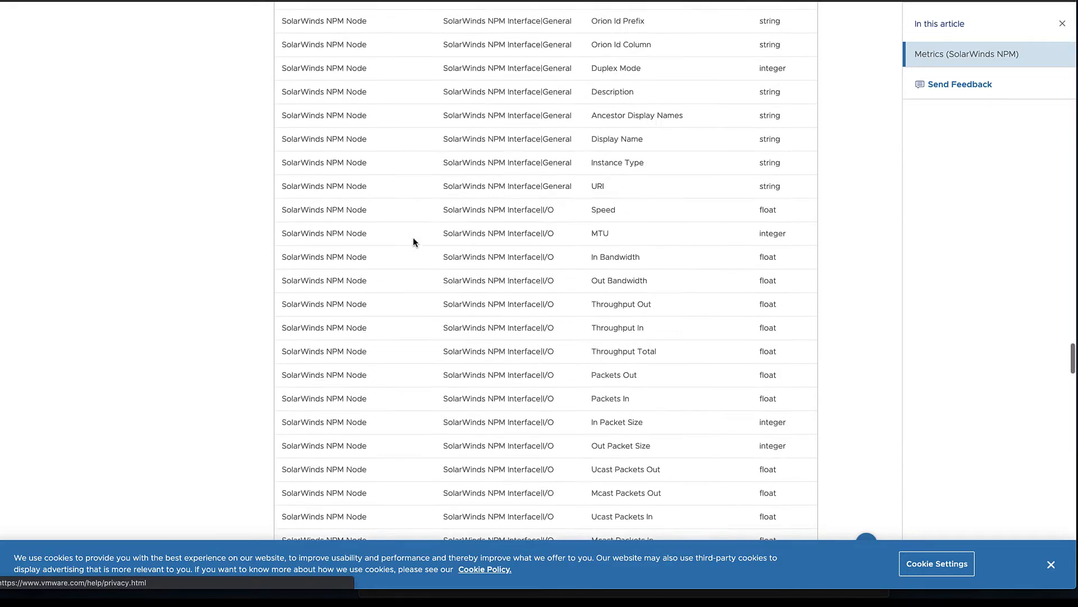
{"action": "scroll", "scroll_direction": "down", "scroll_amount": 3}
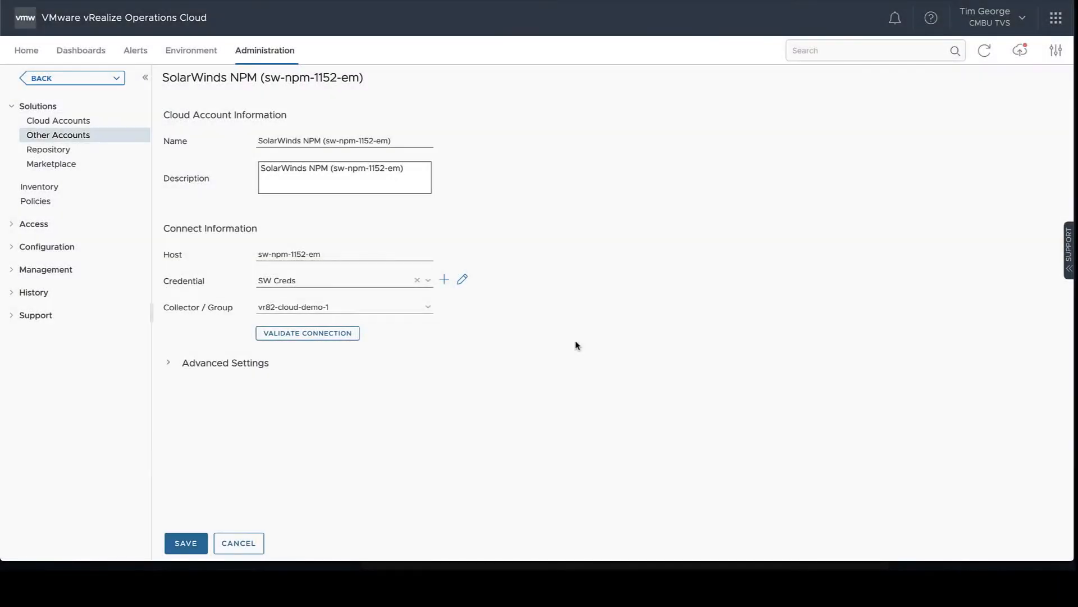
{"action": "mouse_move", "coordinate": [411, 234]}
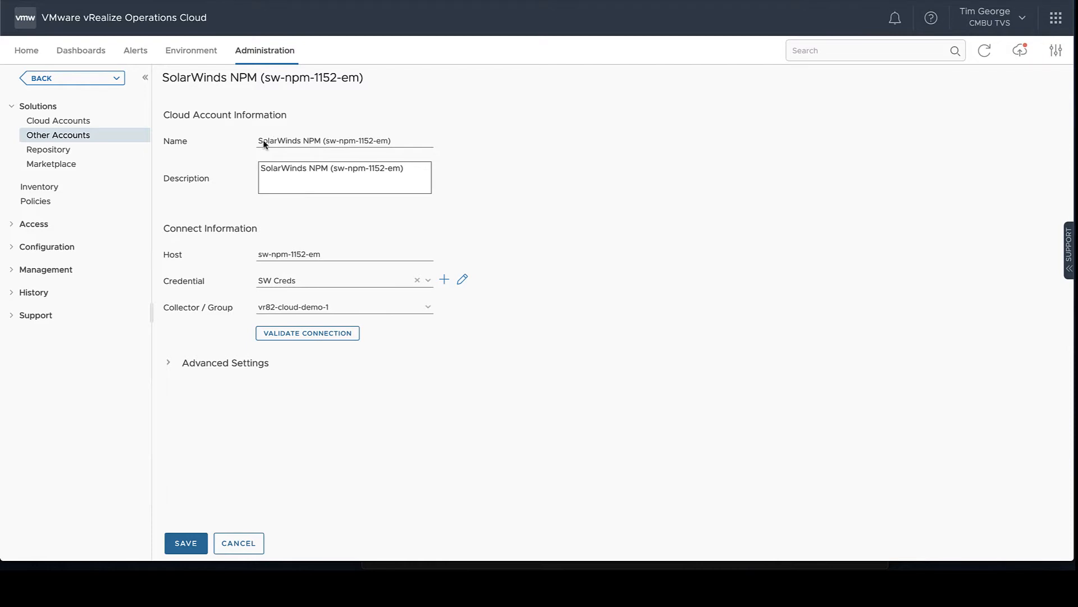
{"action": "mouse_move", "coordinate": [249, 144]}
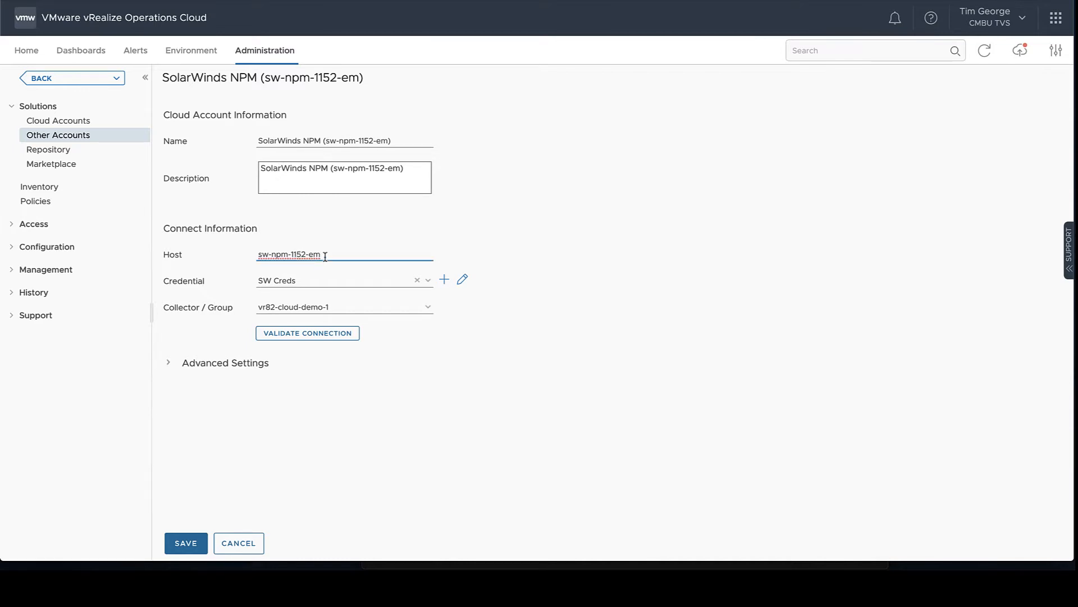
View the account's credential details, then expand Advanced Settings showing port 17778 and auto discovery.
{"action": "left_click", "coordinate": [463, 279]}
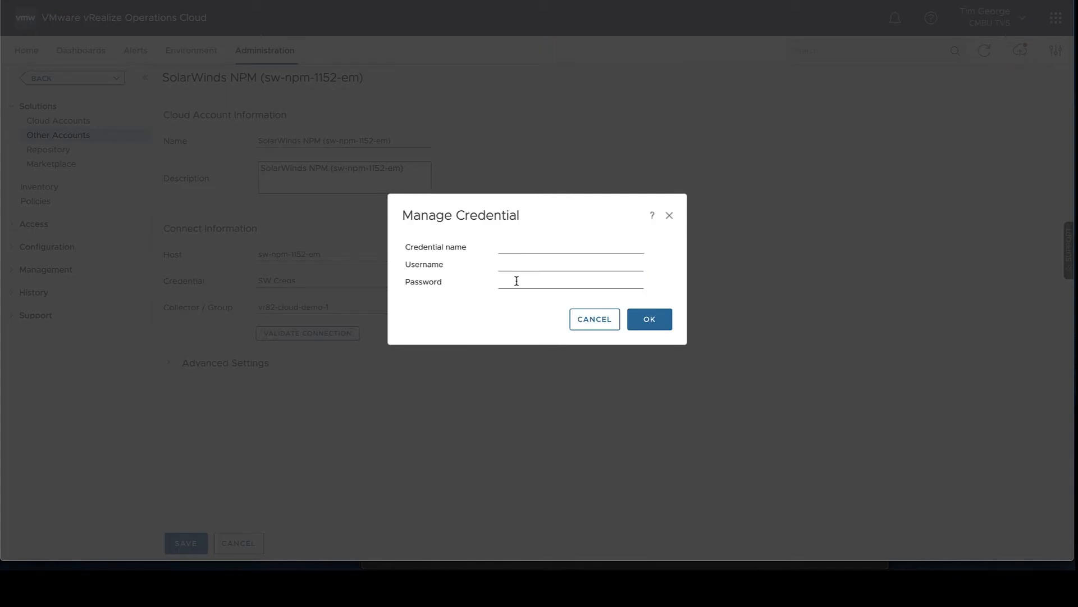
{"action": "mouse_move", "coordinate": [530, 288]}
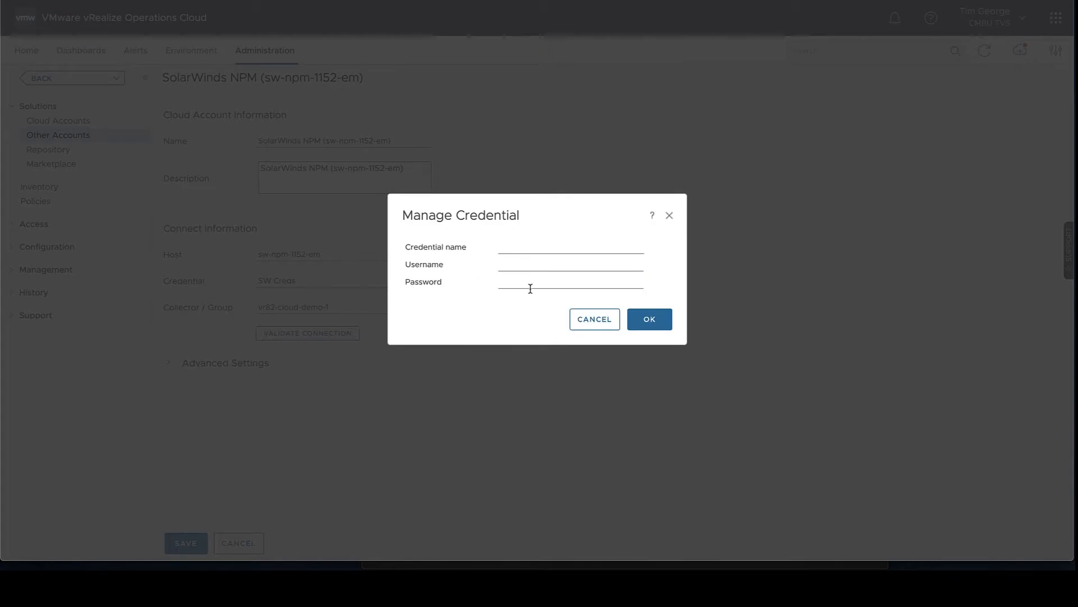
{"action": "left_click", "coordinate": [594, 319]}
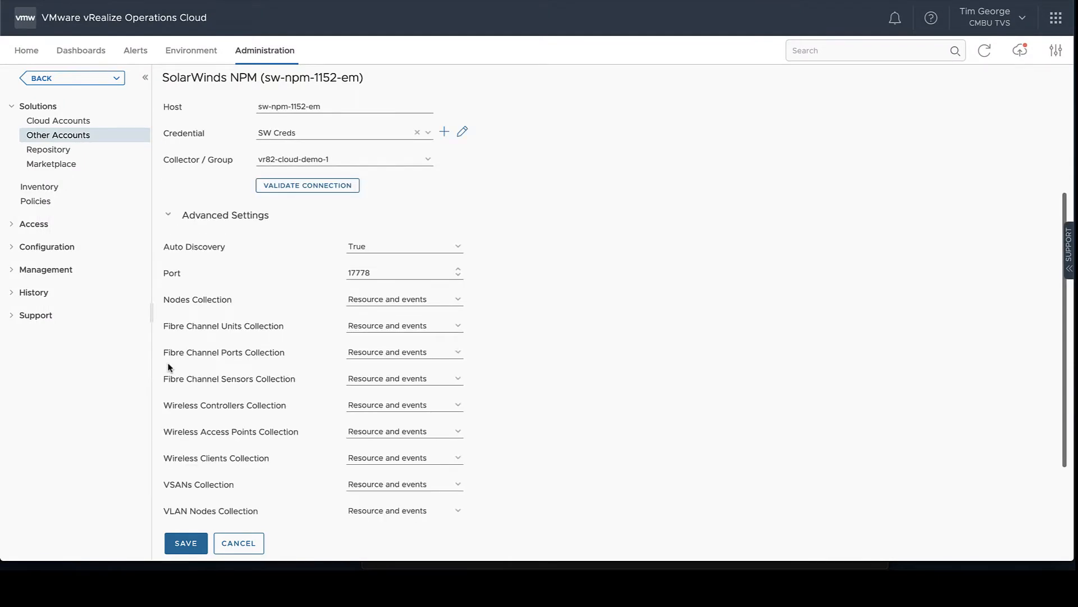
{"action": "mouse_move", "coordinate": [469, 250]}
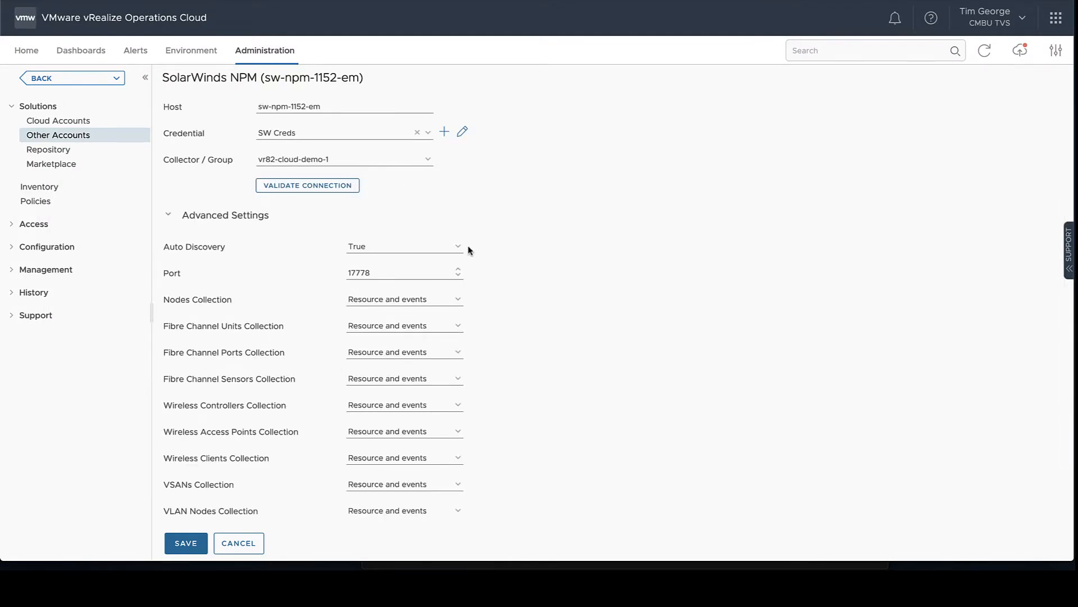
{"action": "mouse_move", "coordinate": [458, 261]}
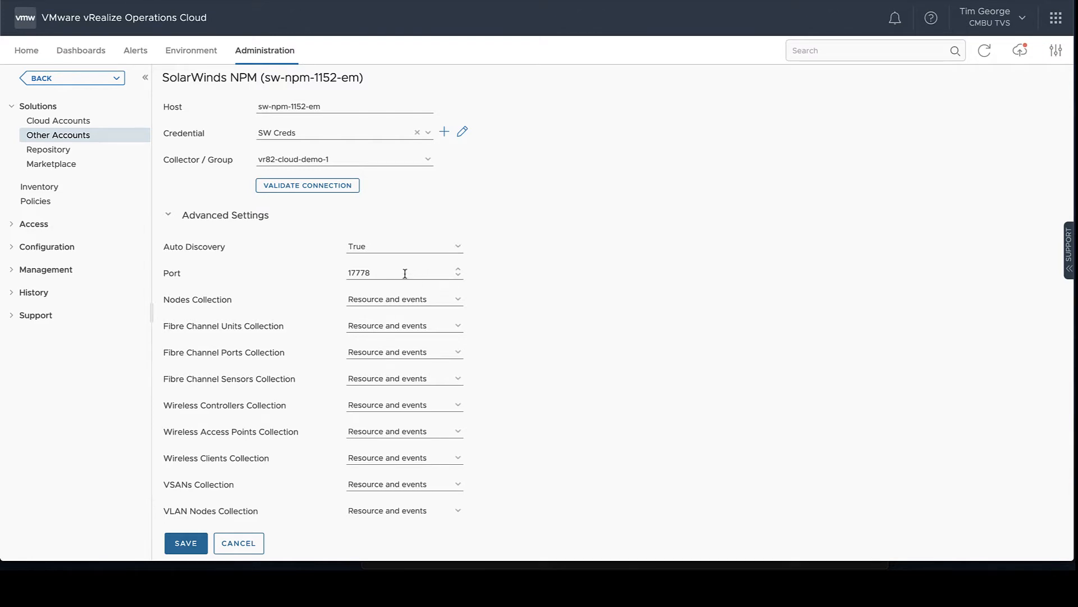
{"action": "mouse_move", "coordinate": [379, 275]}
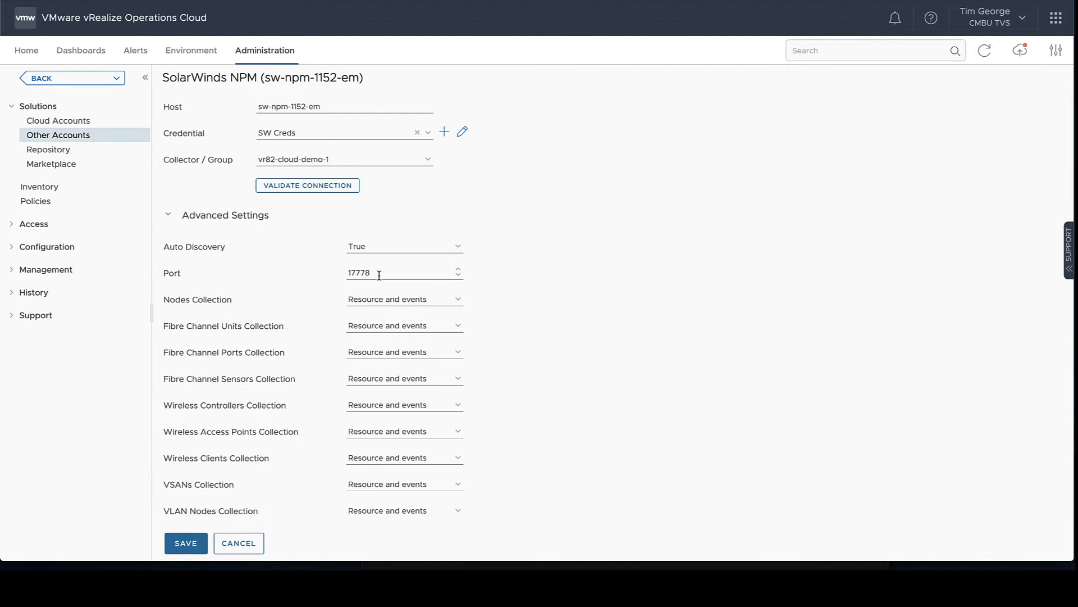
{"action": "scroll", "scroll_direction": "down", "scroll_amount": 3}
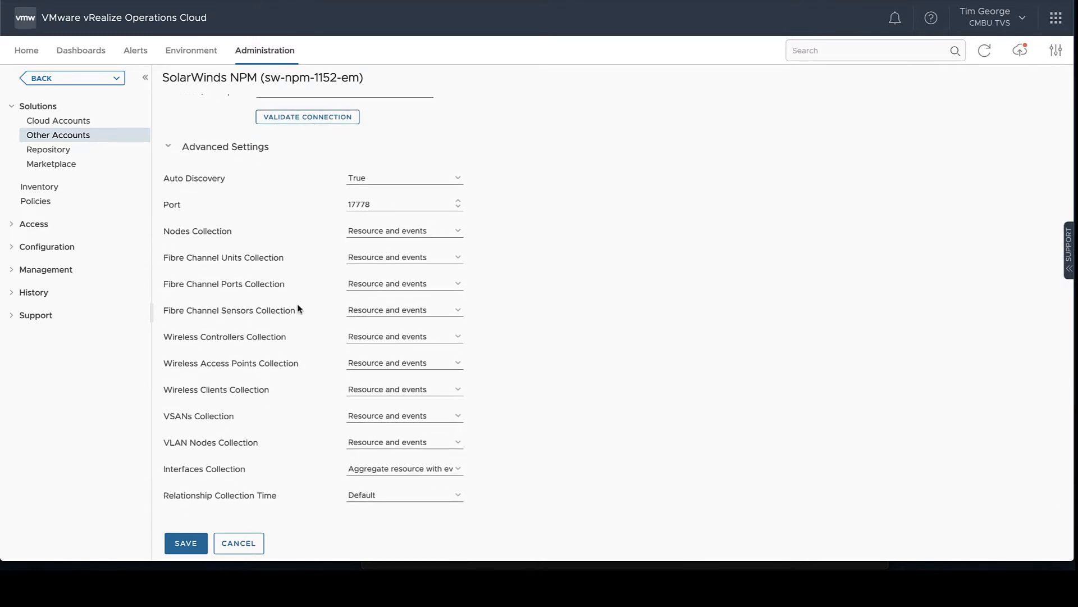
{"action": "mouse_move", "coordinate": [196, 246]}
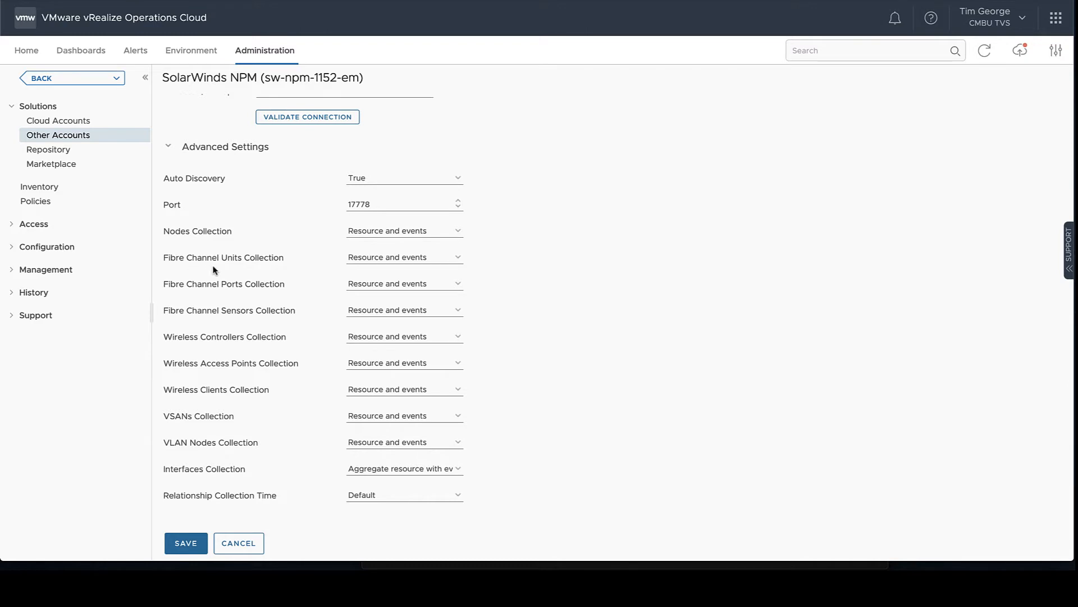
{"action": "mouse_move", "coordinate": [413, 304]}
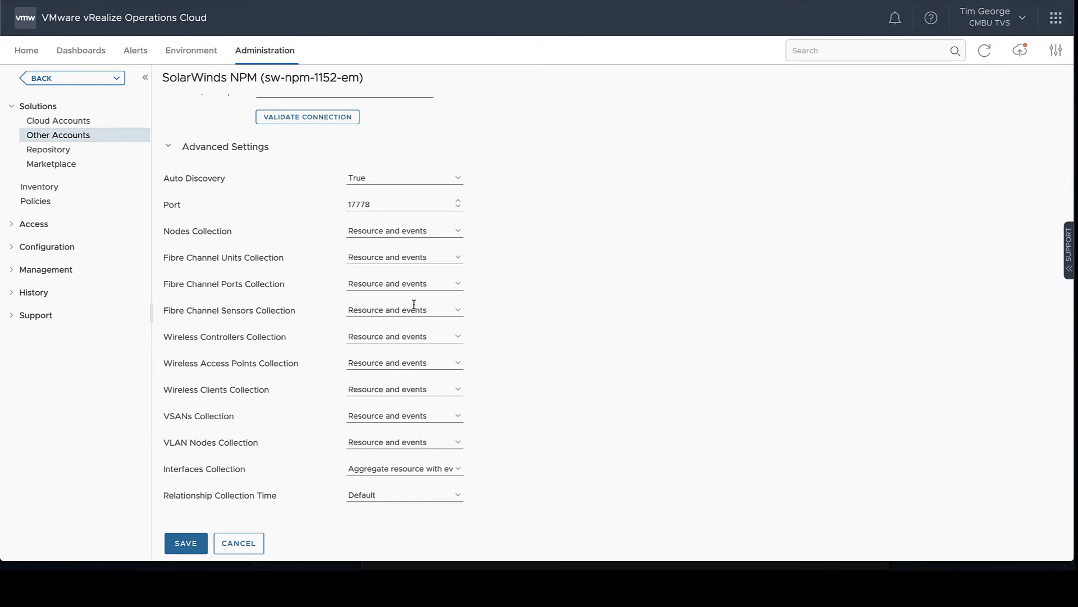
{"action": "left_click", "coordinate": [405, 257]}
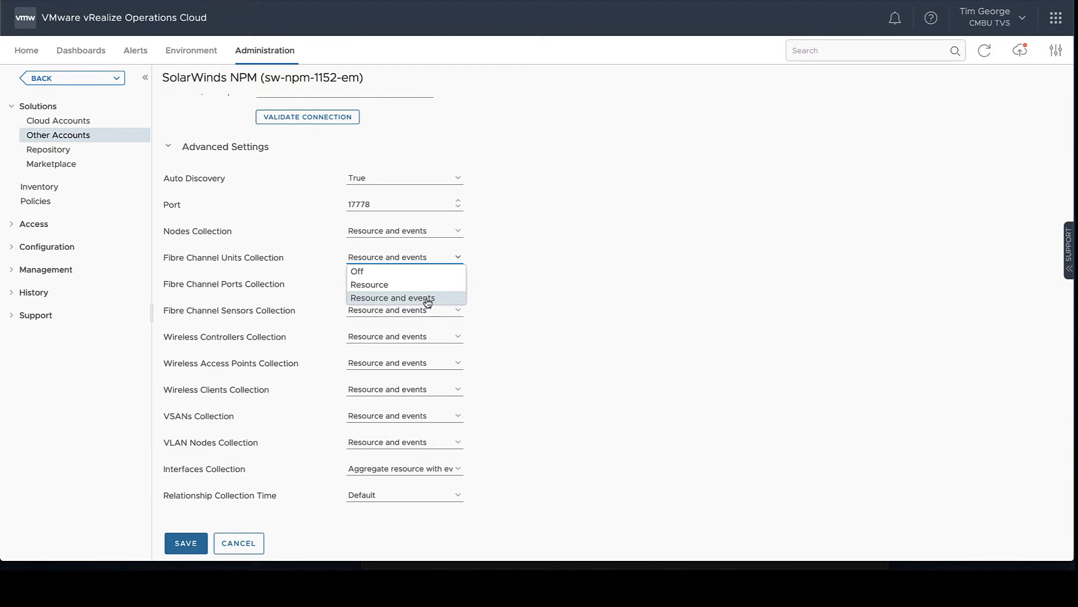
{"action": "mouse_move", "coordinate": [438, 276]}
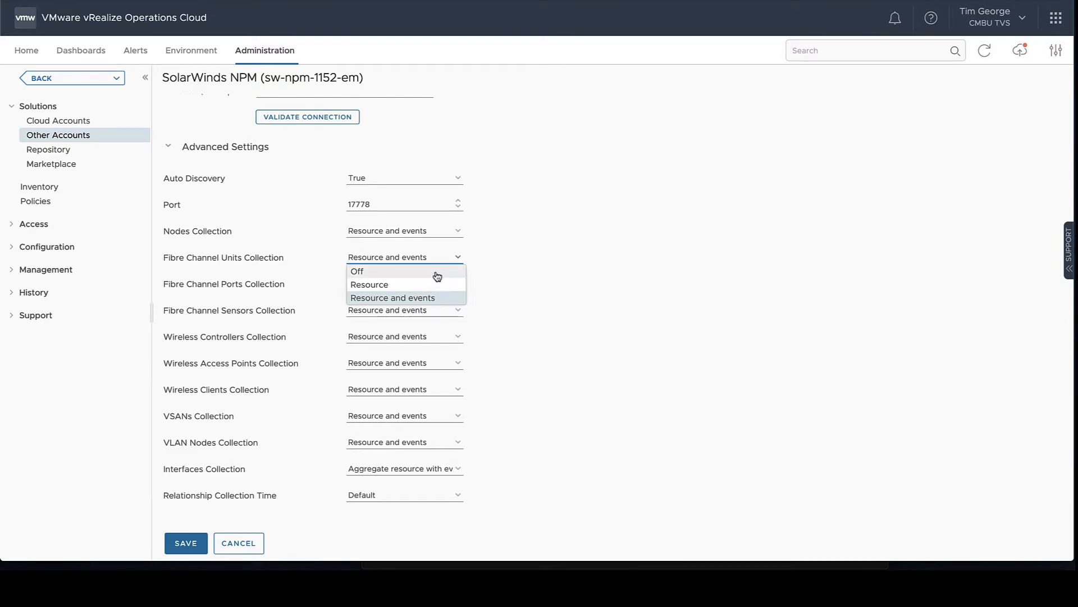
{"action": "left_click", "coordinate": [357, 272]}
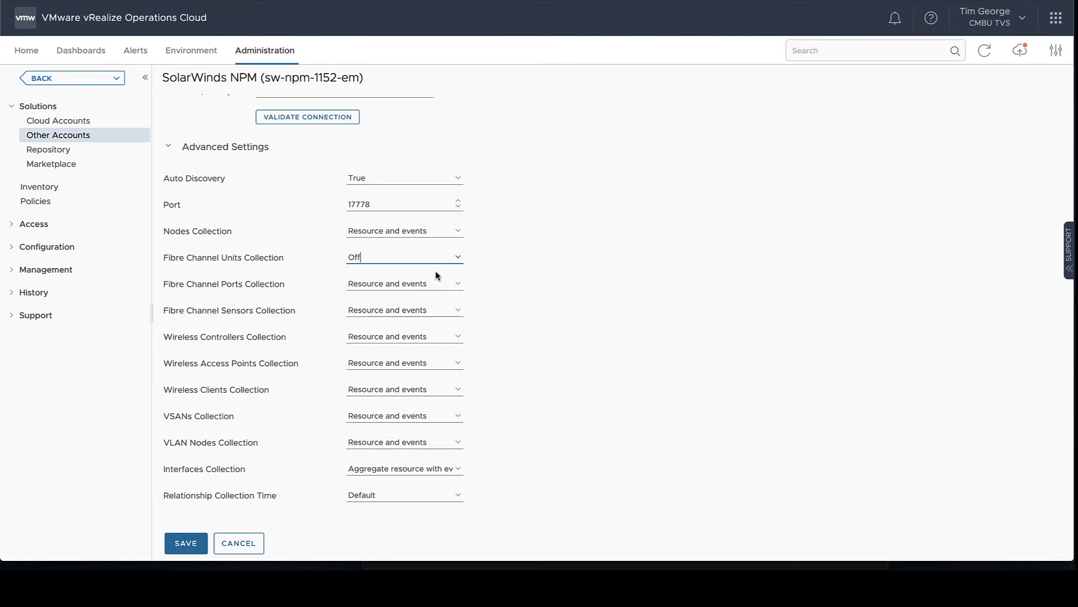
{"action": "left_click", "coordinate": [404, 256]}
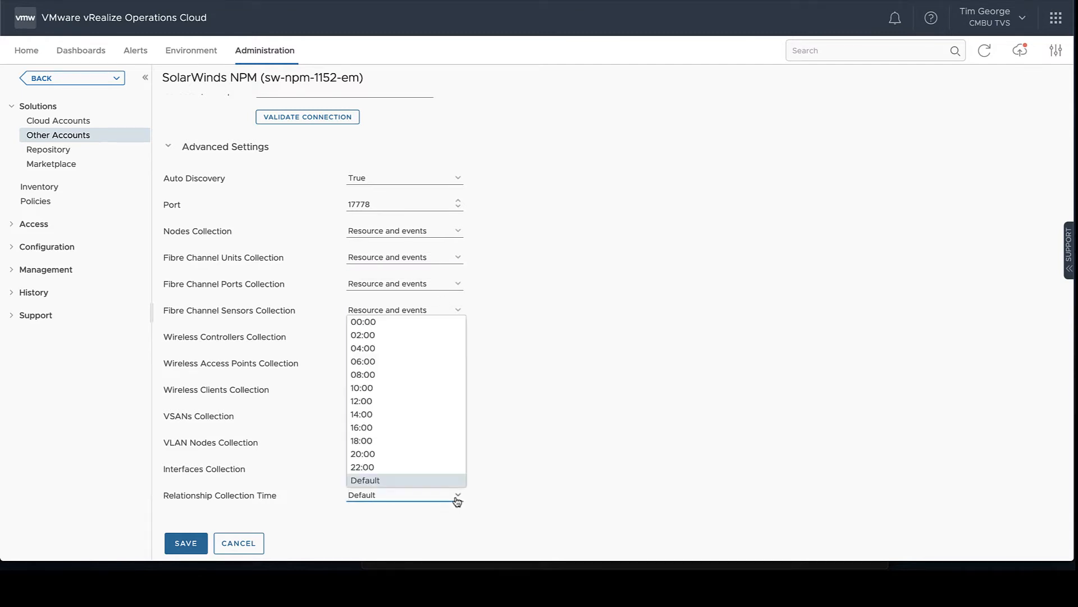
{"action": "mouse_move", "coordinate": [419, 449]}
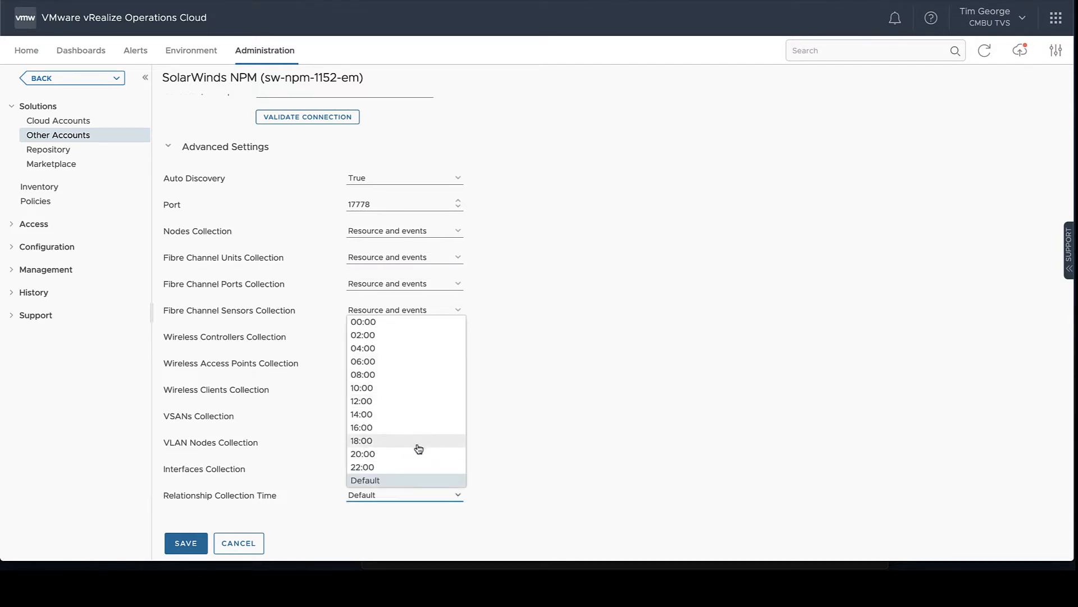
{"action": "mouse_move", "coordinate": [438, 427]}
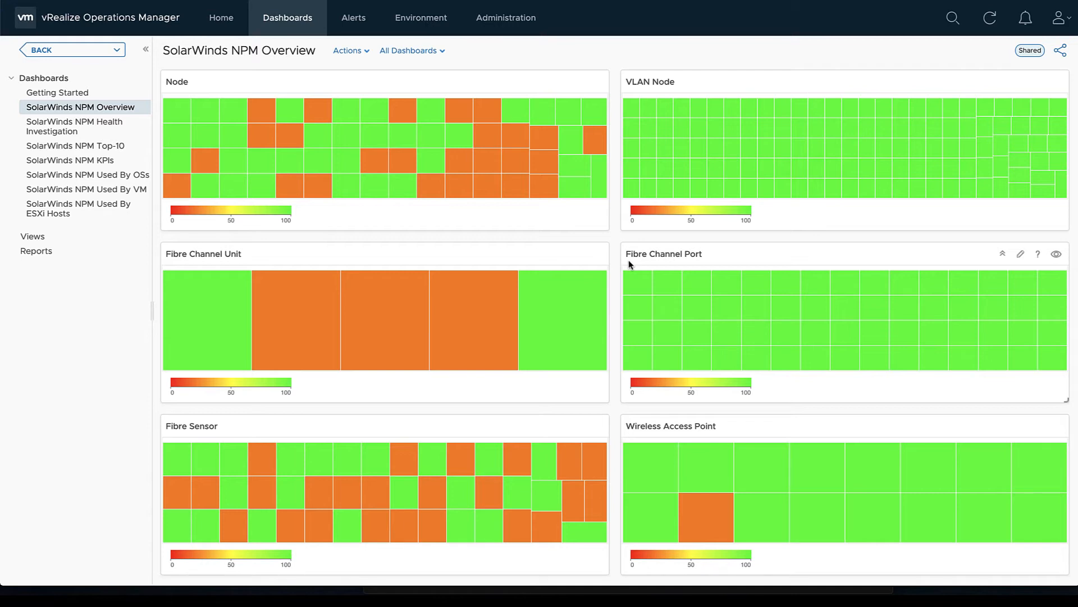
{"action": "mouse_move", "coordinate": [460, 183]}
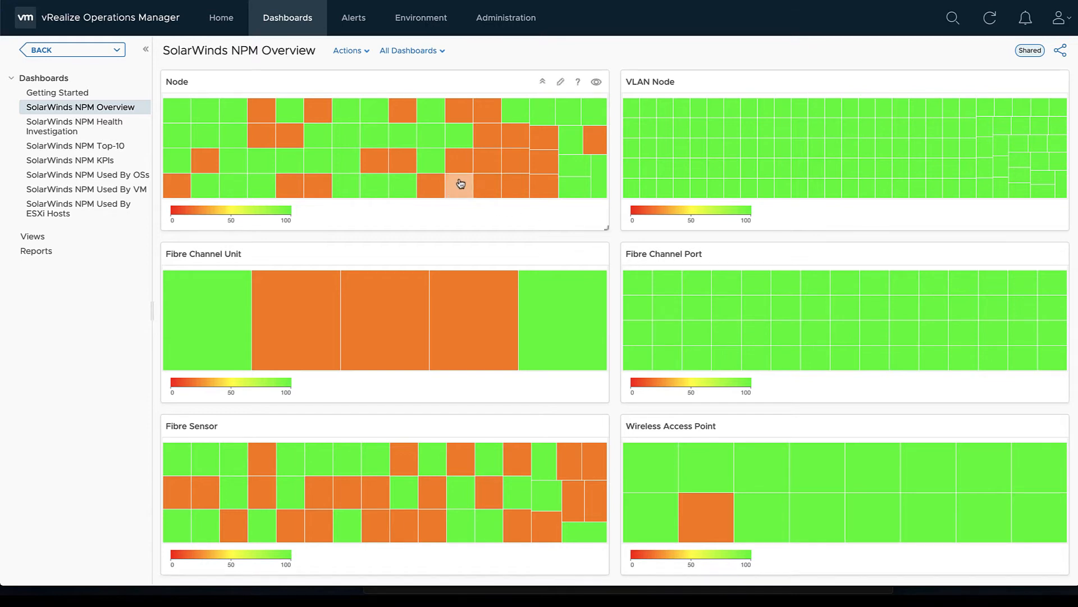
{"action": "mouse_move", "coordinate": [460, 184]}
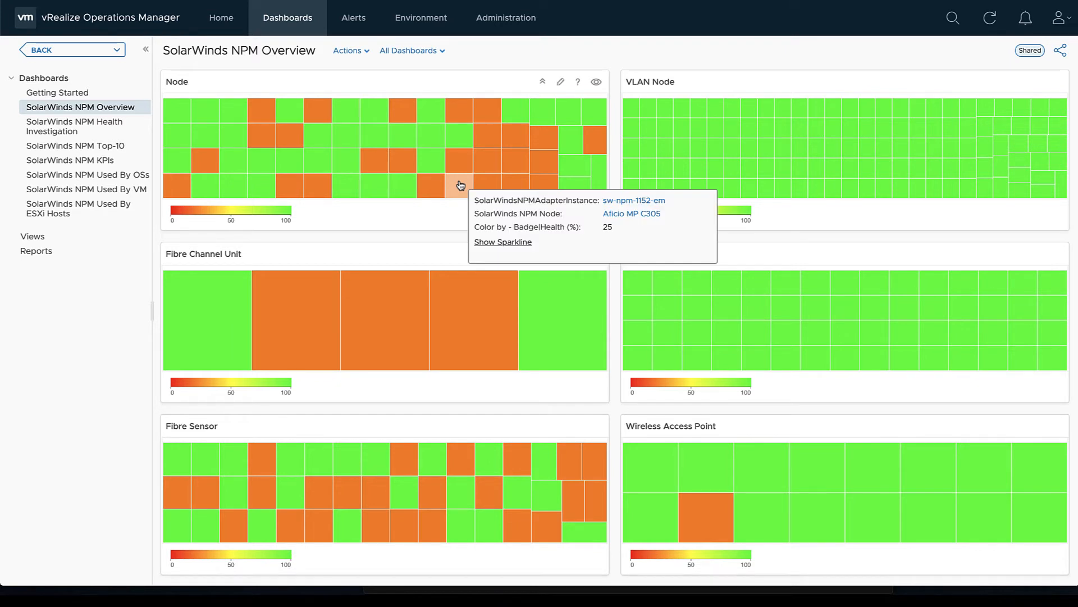
{"action": "mouse_move", "coordinate": [402, 166]}
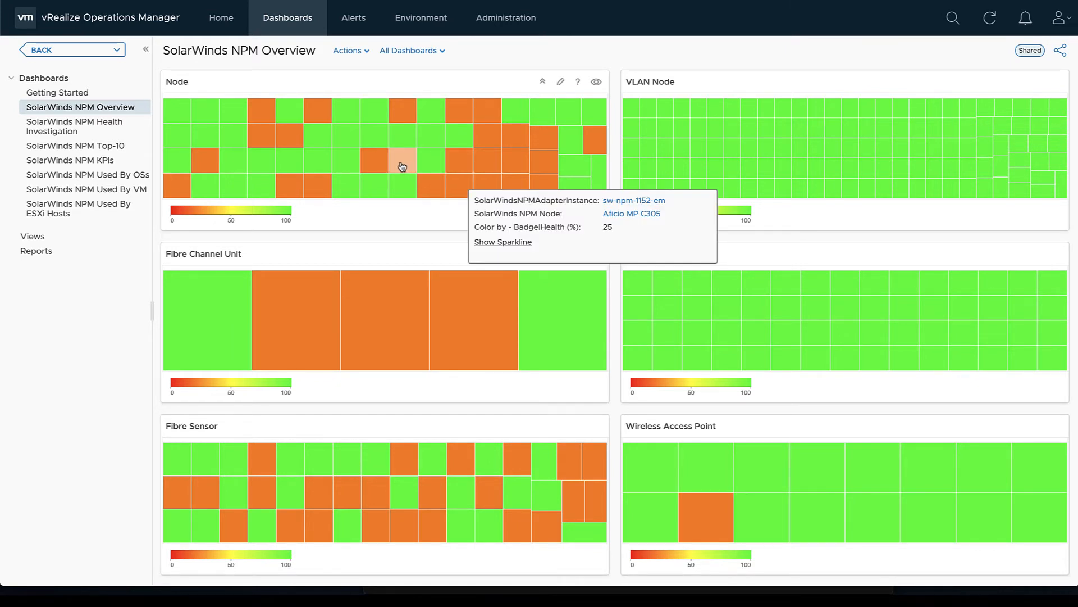
{"action": "mouse_move", "coordinate": [616, 115]}
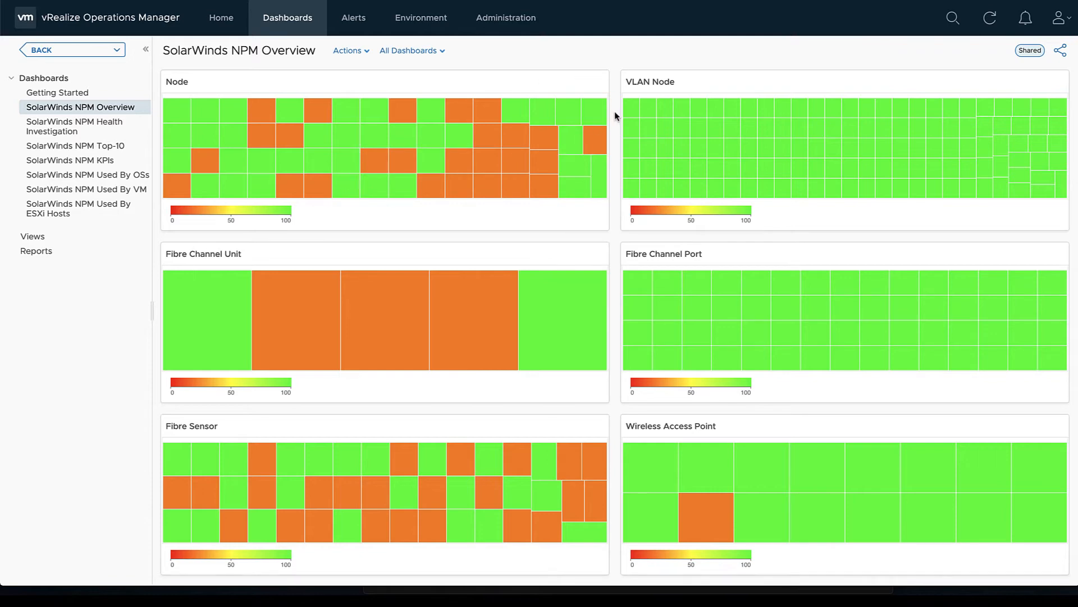
Scroll the SolarWinds NPM Overview dashboard, then switch to SolarWinds NPM Health Investigation.
{"action": "scroll", "scroll_direction": "down", "scroll_amount": 3}
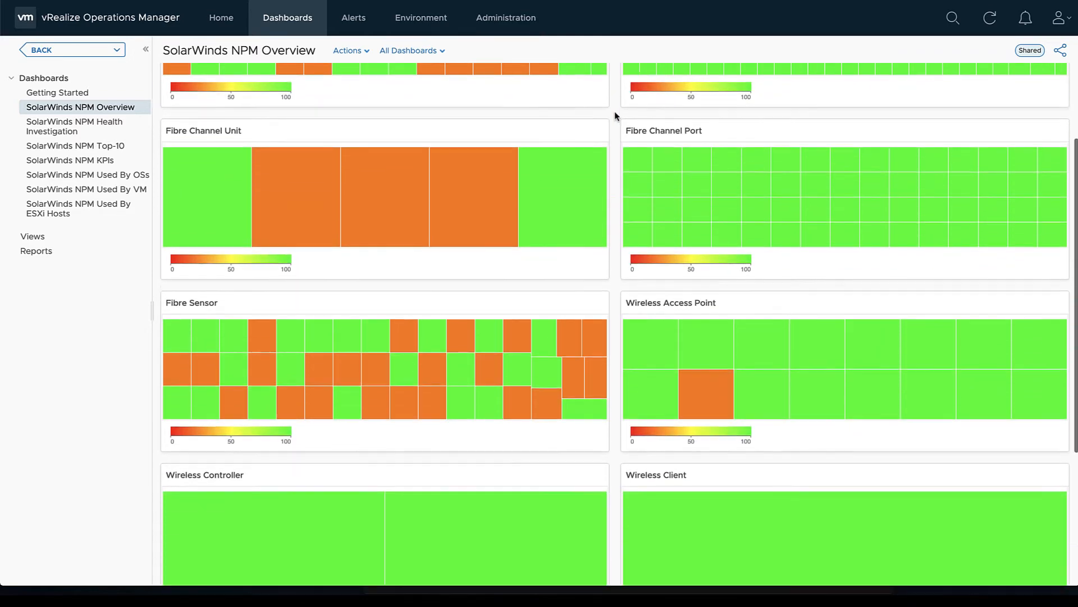
{"action": "scroll", "scroll_direction": "down", "scroll_amount": 3}
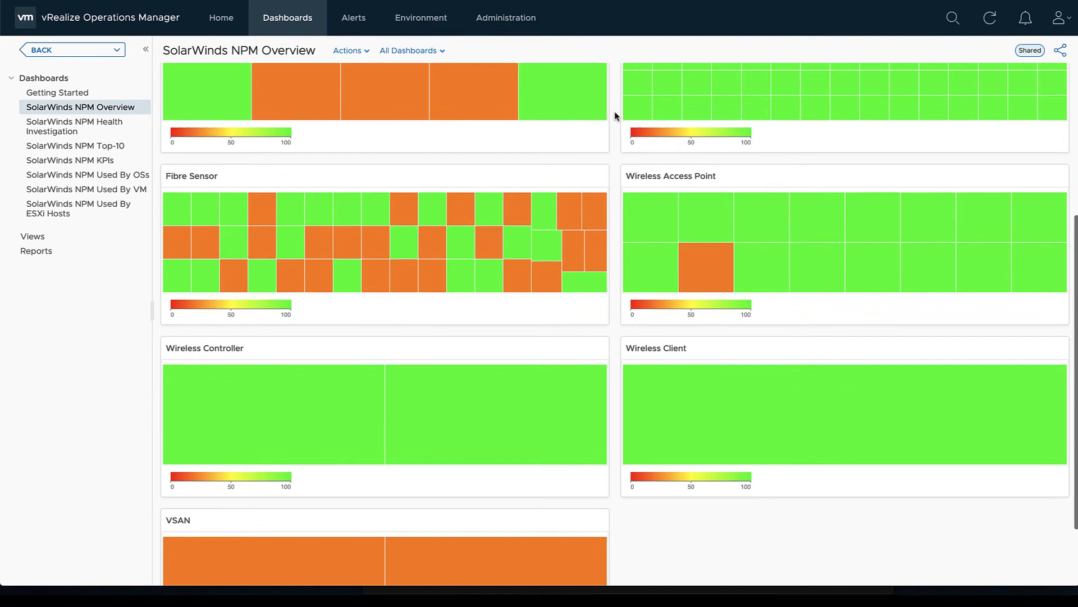
{"action": "scroll", "scroll_direction": "down", "scroll_amount": 3}
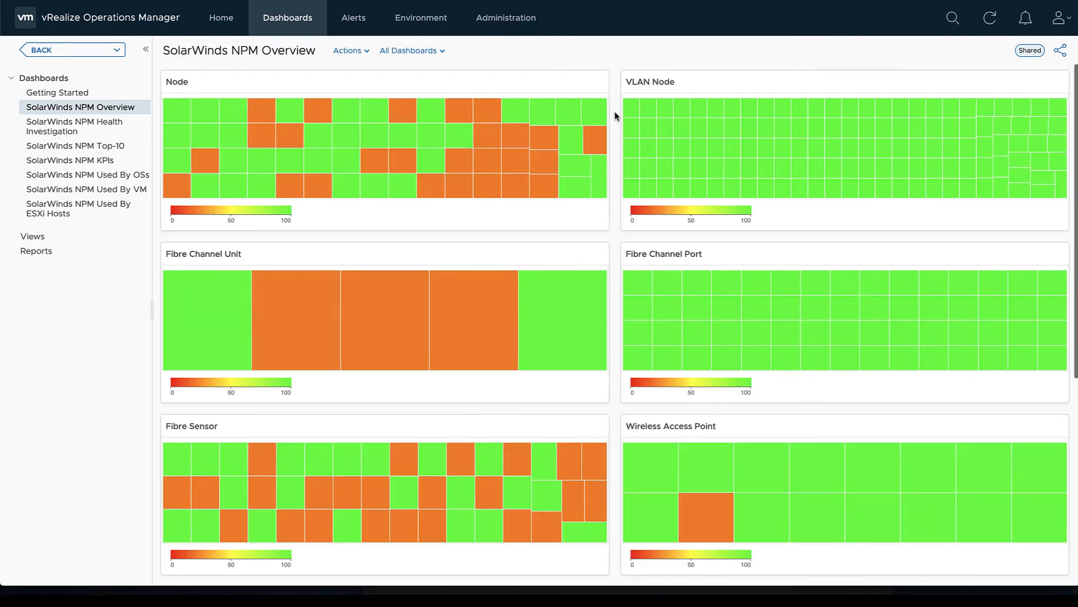
{"action": "left_click", "coordinate": [74, 126]}
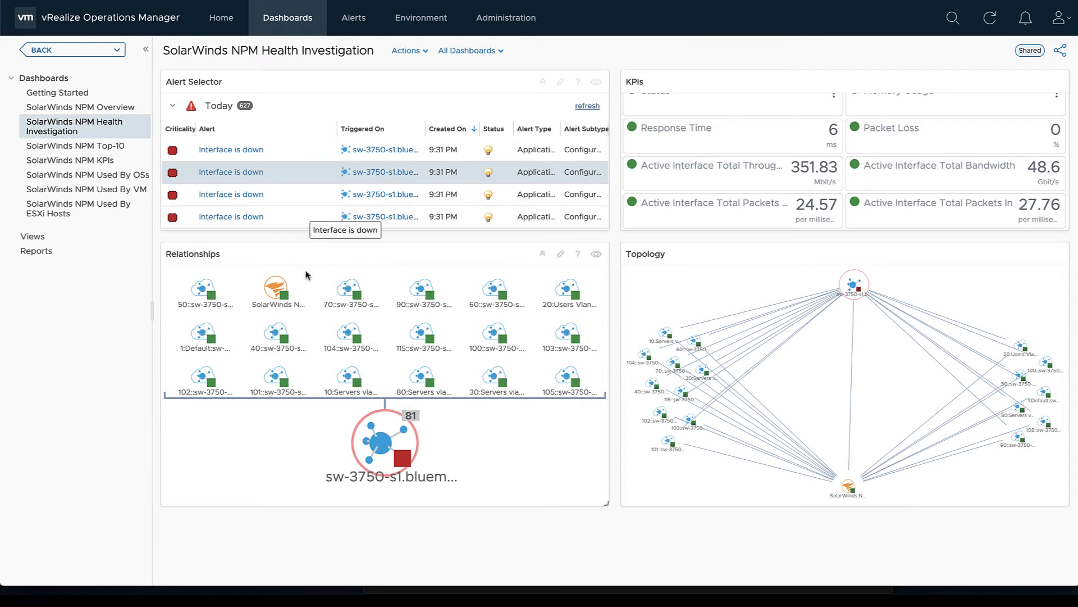
{"action": "mouse_move", "coordinate": [420, 381]}
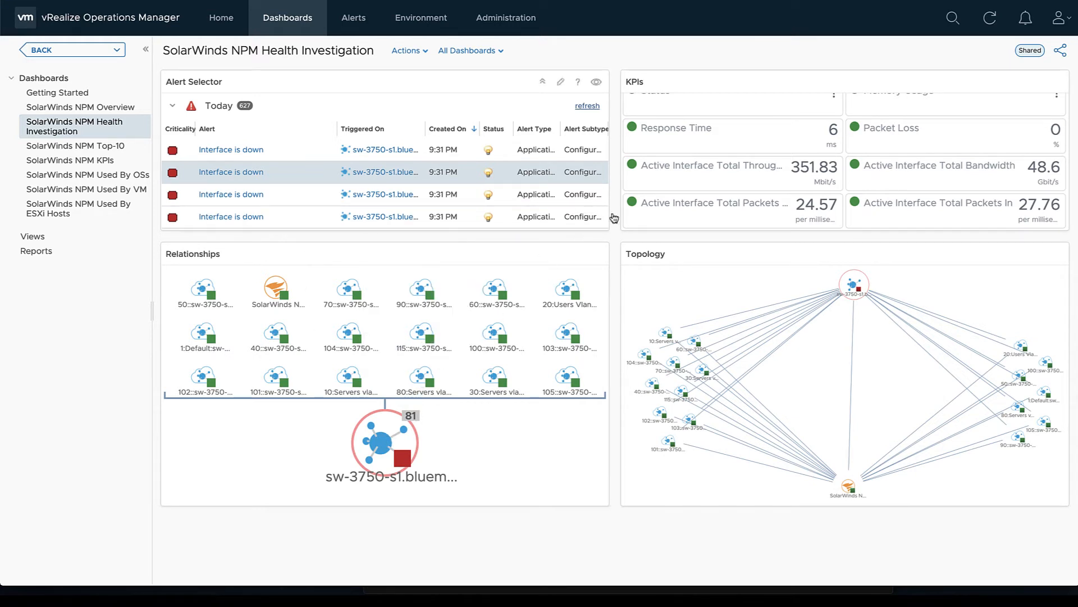
{"action": "mouse_move", "coordinate": [669, 194]}
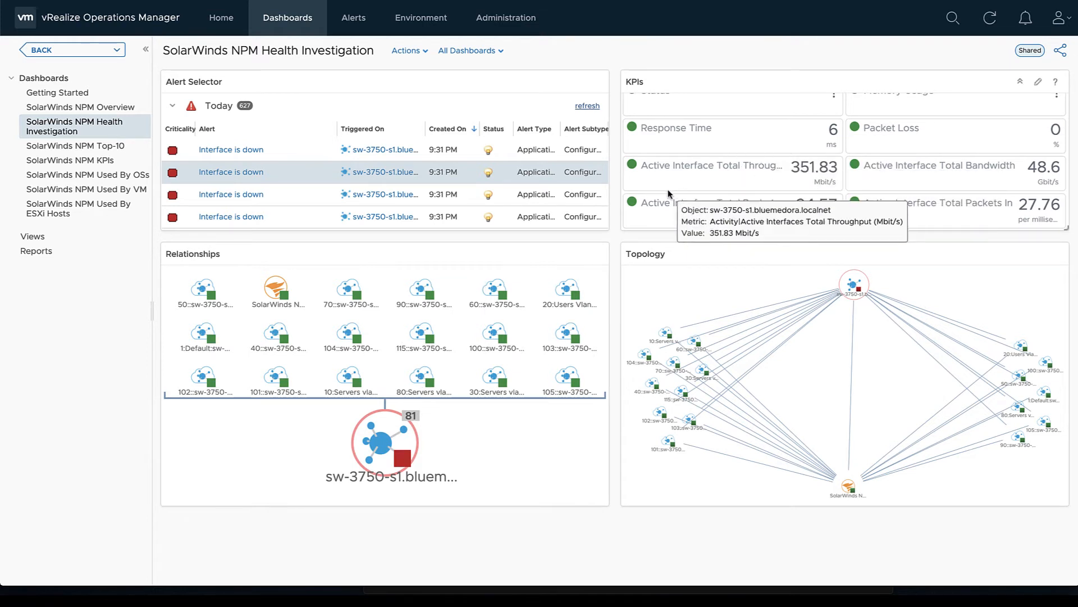
{"action": "mouse_move", "coordinate": [864, 395]}
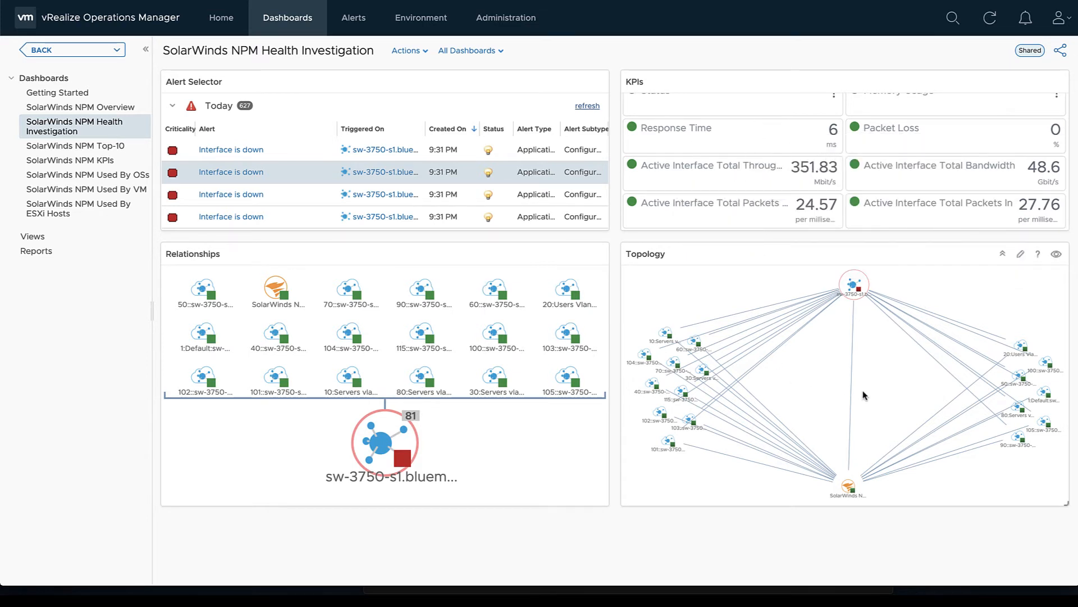
{"action": "mouse_move", "coordinate": [830, 383]}
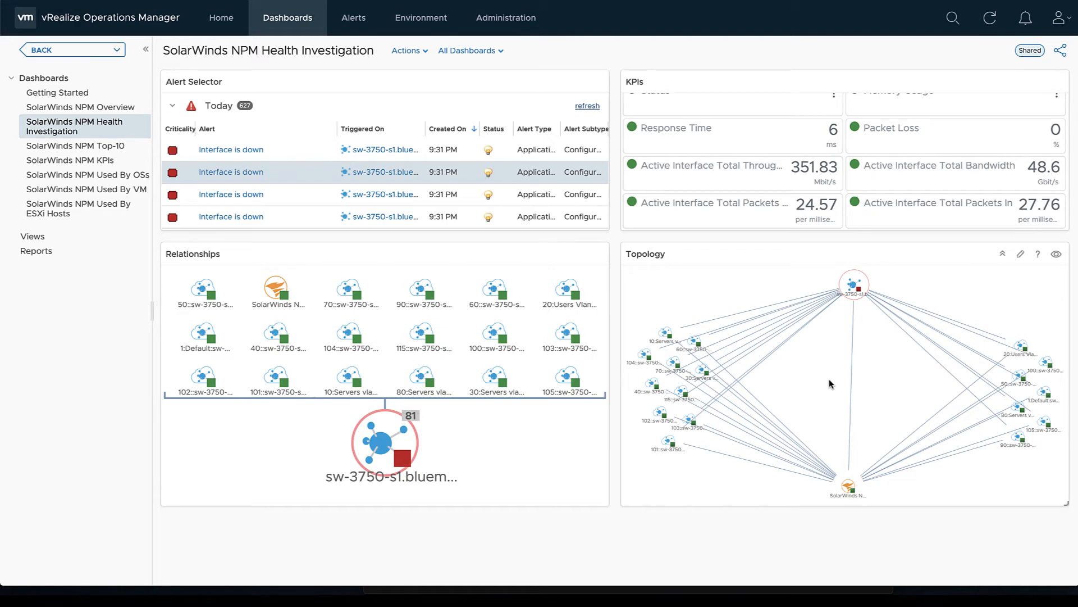
{"action": "mouse_move", "coordinate": [55, 152]}
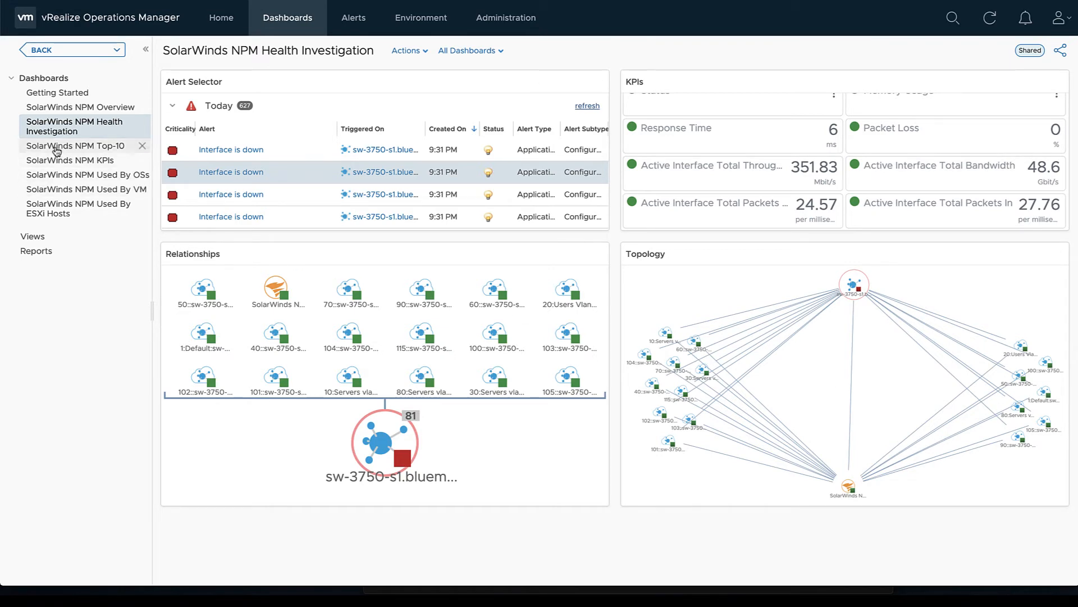
Switch to the SolarWinds NPM Top-10 dashboard from the Dashboards list.
{"action": "left_click", "coordinate": [72, 146]}
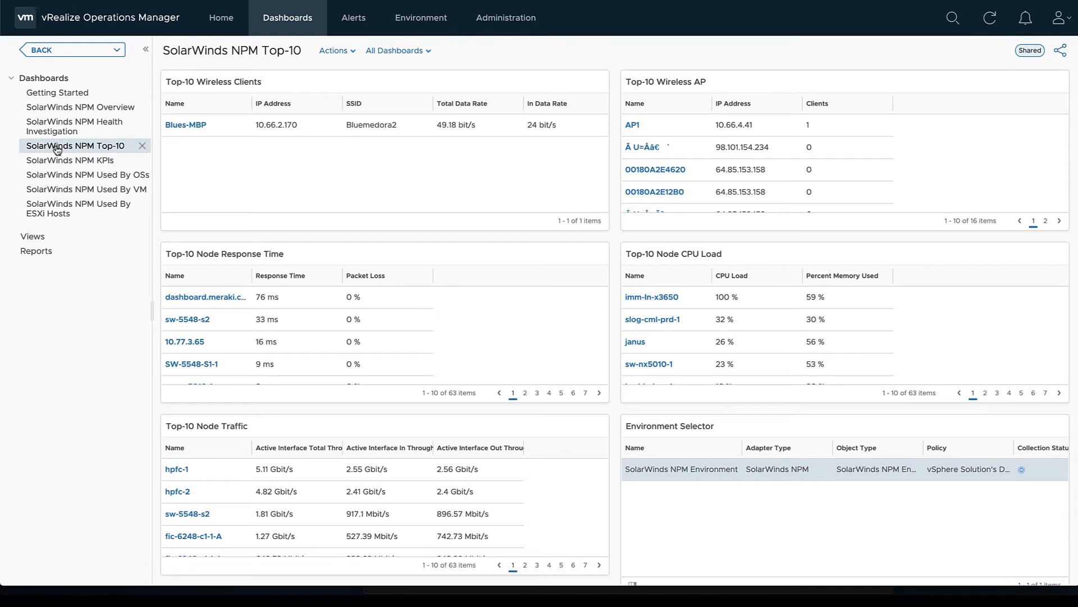
{"action": "mouse_move", "coordinate": [228, 128]}
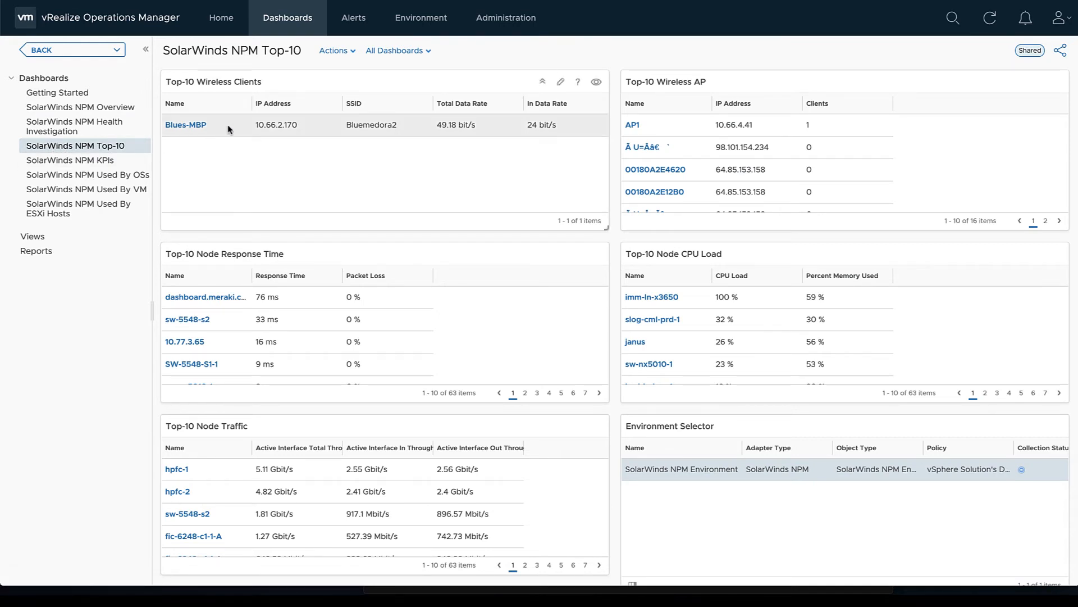
{"action": "mouse_move", "coordinate": [232, 142]}
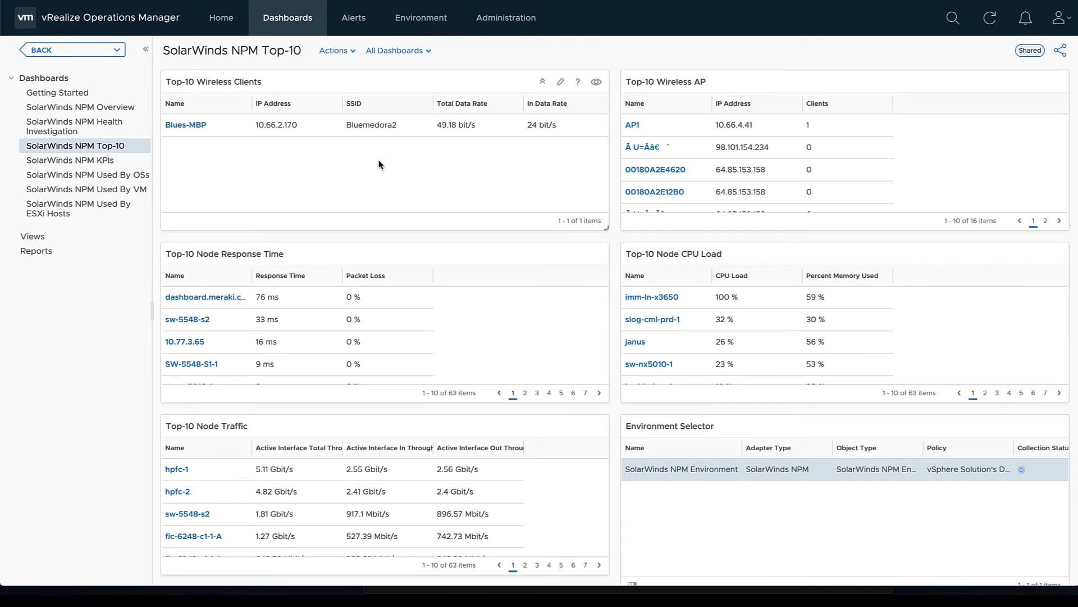
{"action": "mouse_move", "coordinate": [345, 299]}
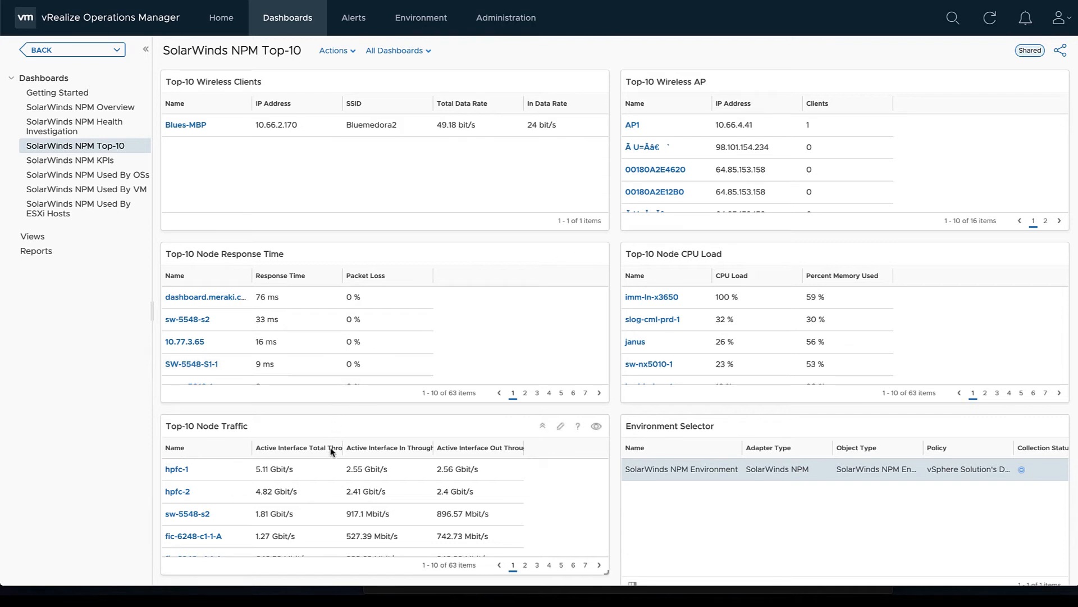
{"action": "mouse_move", "coordinate": [402, 498]}
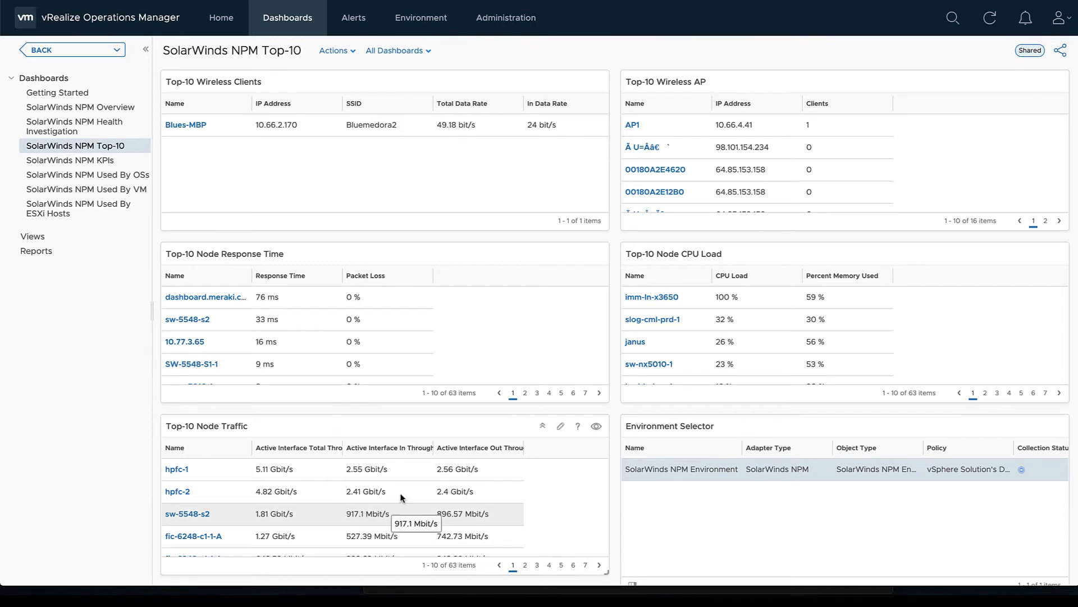
{"action": "mouse_move", "coordinate": [744, 163]}
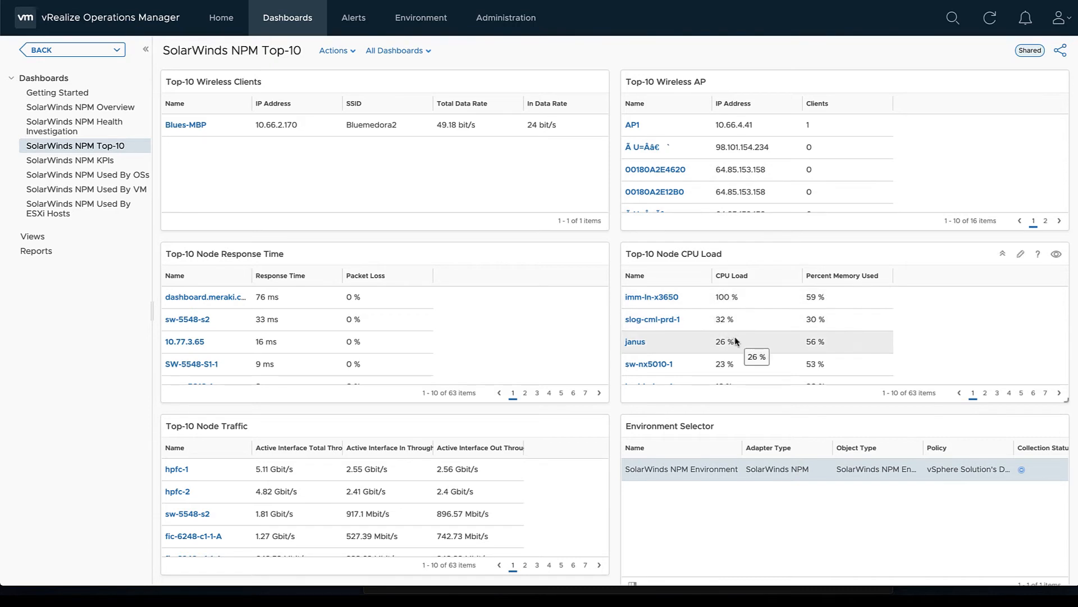
{"action": "mouse_move", "coordinate": [601, 336]}
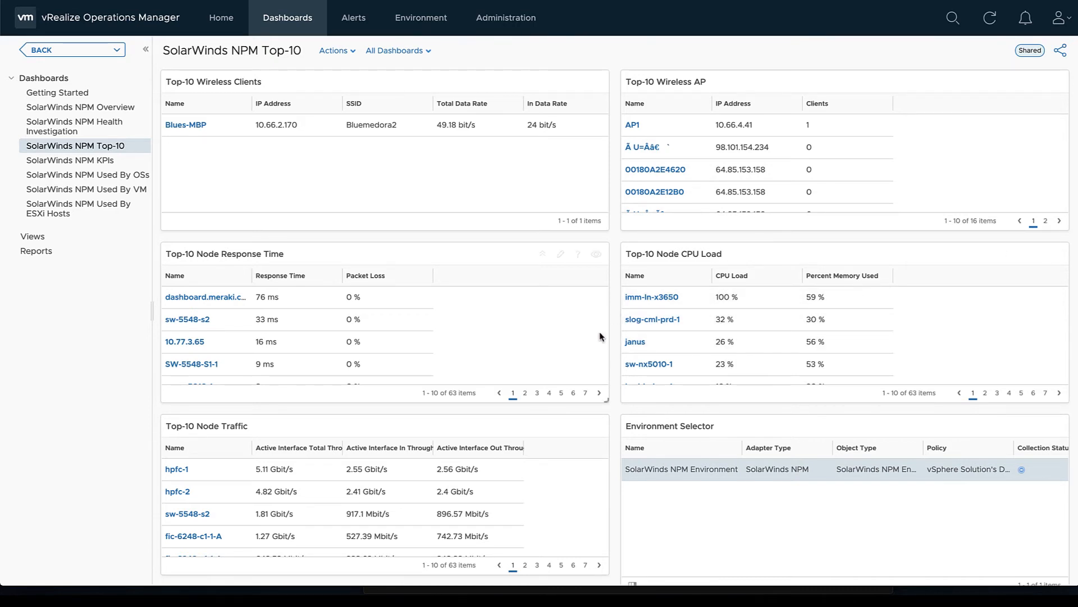
{"action": "mouse_move", "coordinate": [681, 516]}
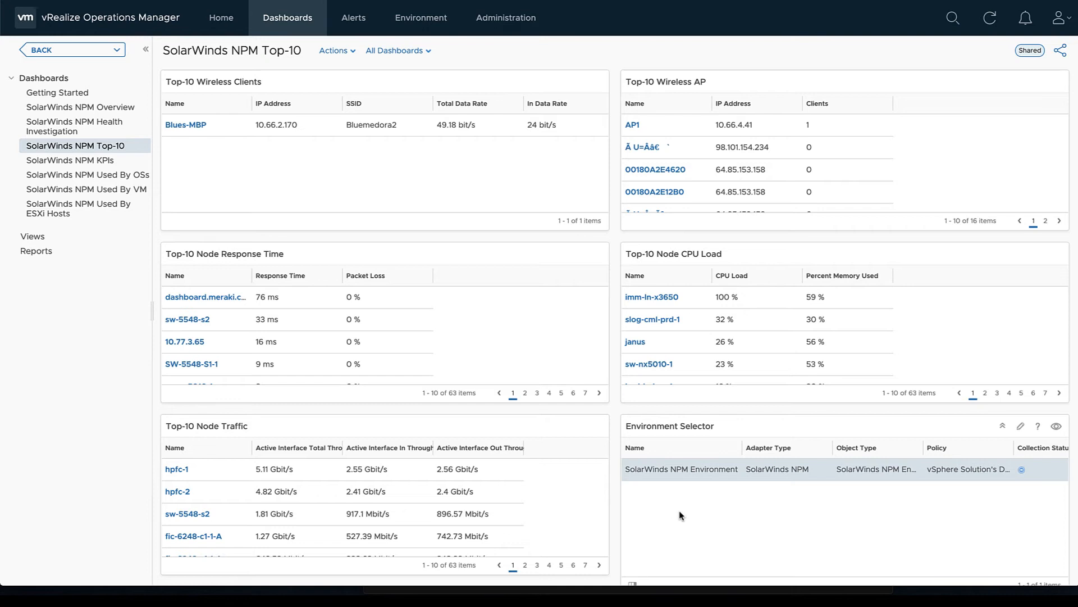
{"action": "mouse_move", "coordinate": [725, 520]}
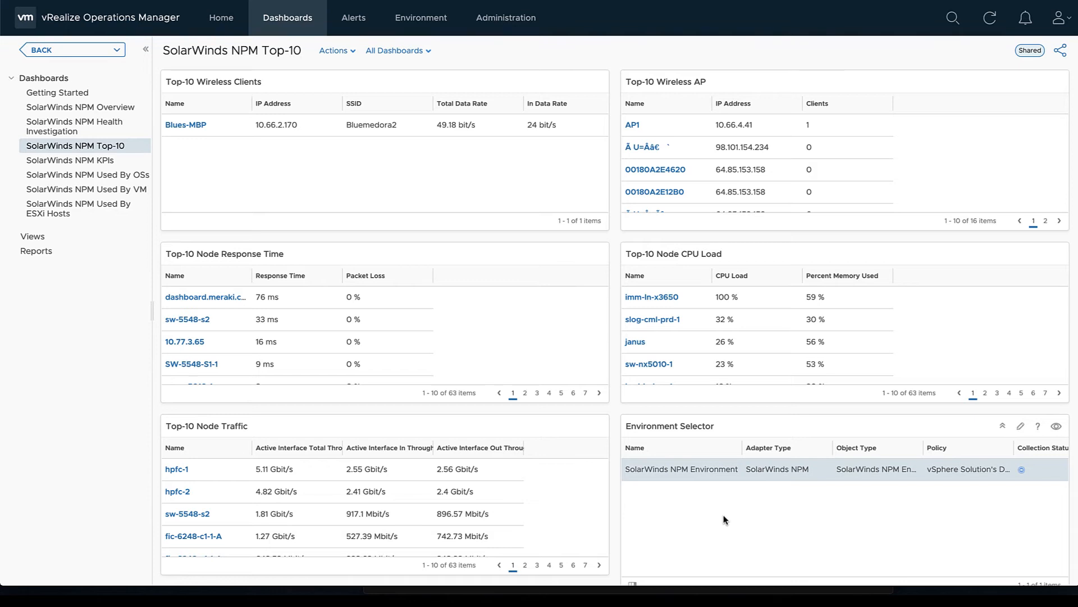
{"action": "mouse_move", "coordinate": [118, 270]}
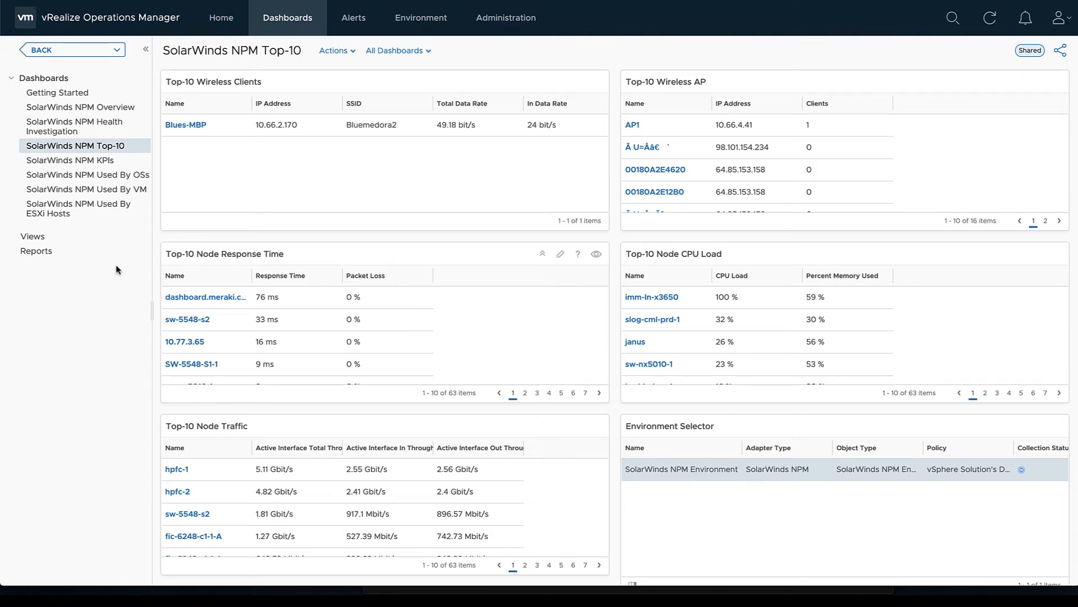
{"action": "mouse_move", "coordinate": [81, 210]}
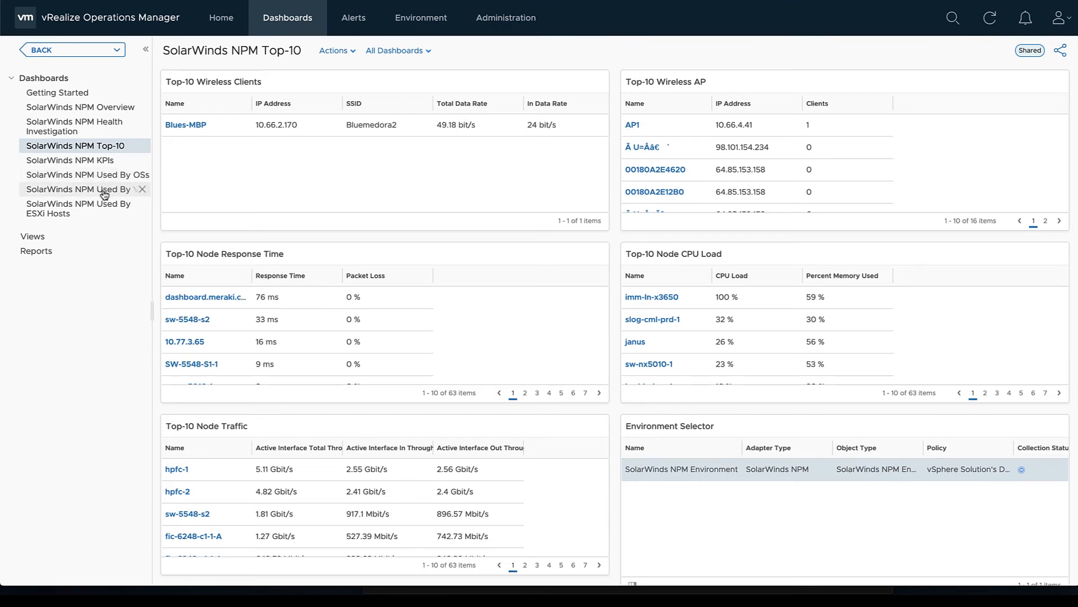
Switch to the SolarWinds NPM Used By VM dashboard from the Dashboards tree.
{"action": "left_click", "coordinate": [79, 190]}
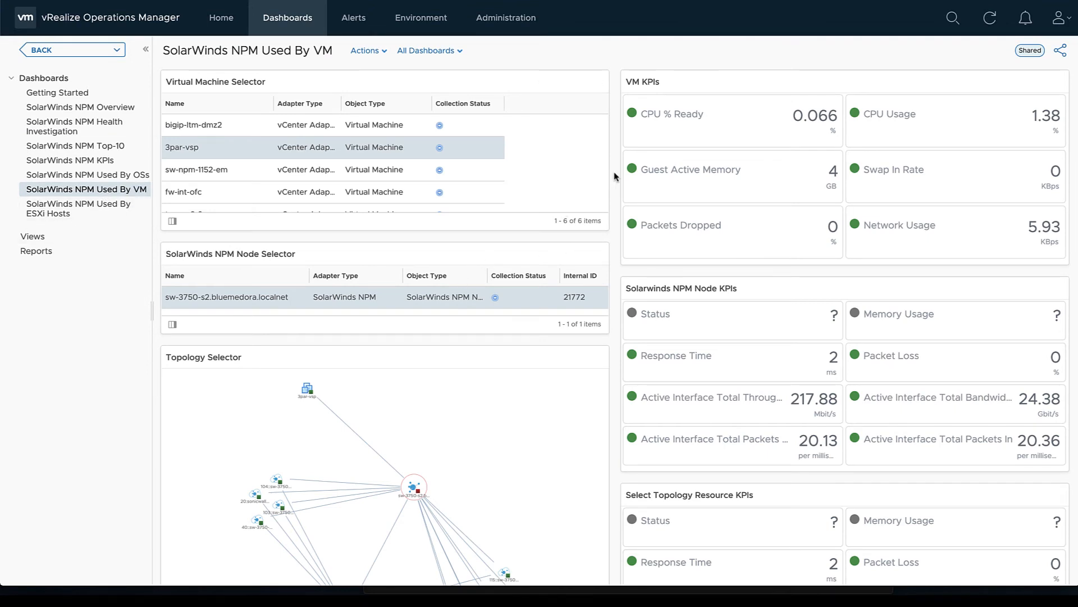
{"action": "scroll", "scroll_direction": "down", "scroll_amount": 3}
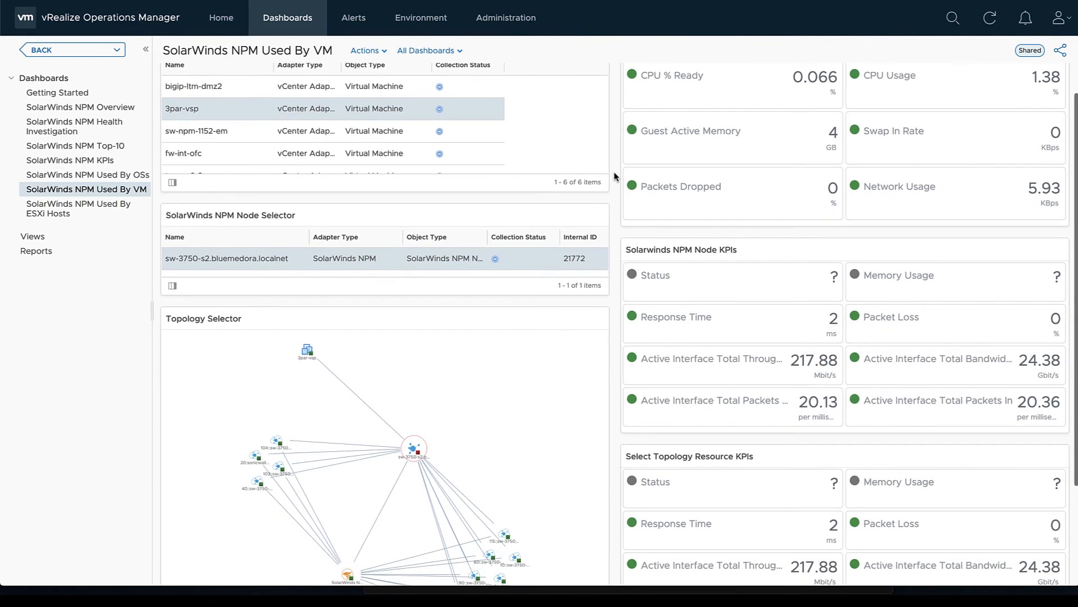
{"action": "scroll", "scroll_direction": "down", "scroll_amount": 3}
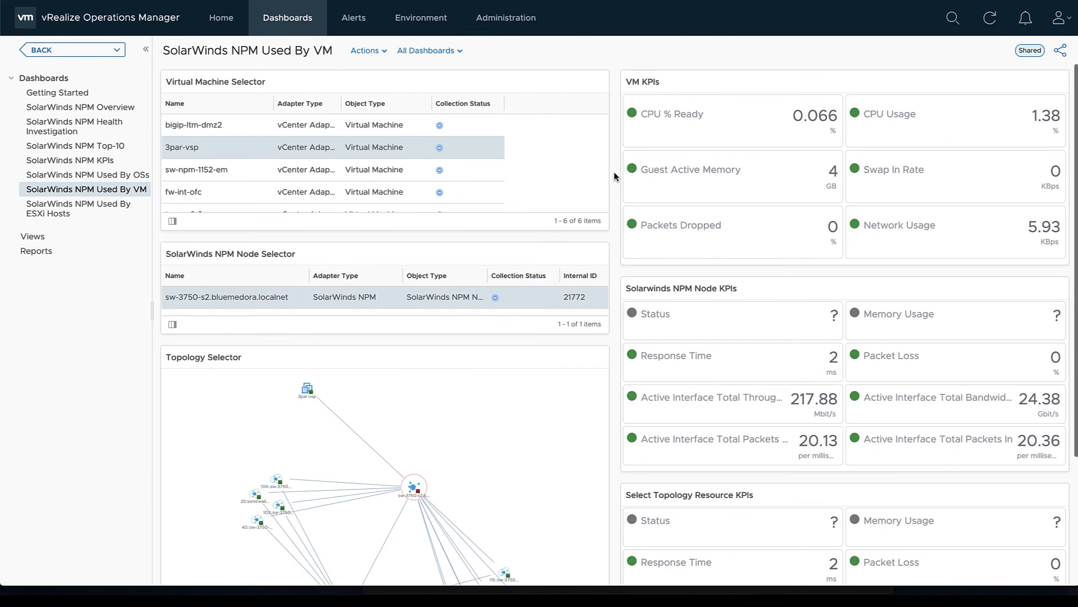
{"action": "mouse_move", "coordinate": [657, 159]}
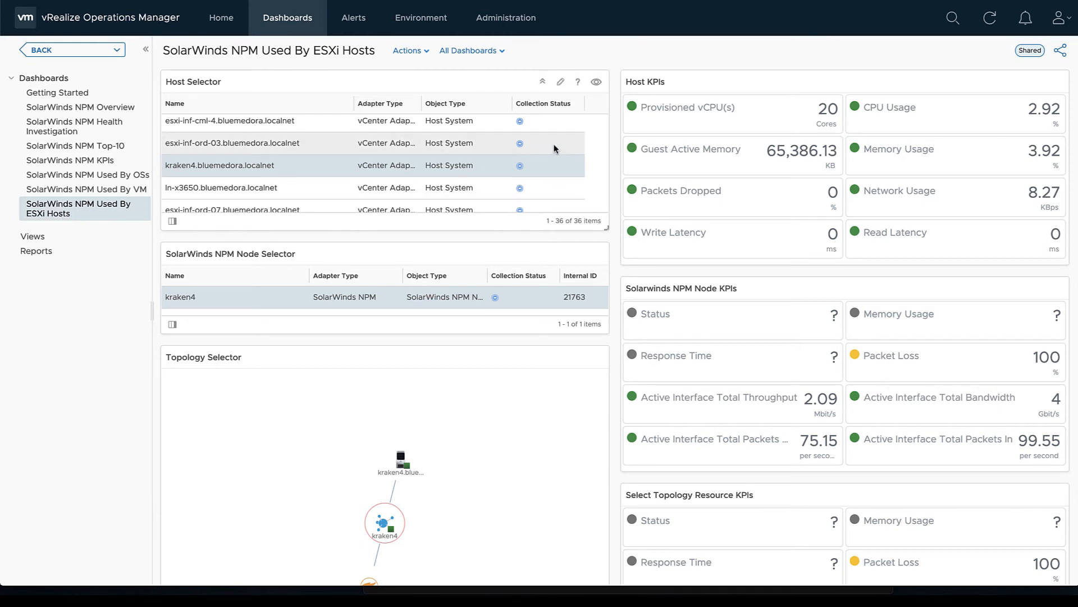
Scroll the Used By ESXi Hosts dashboard, then switch to the SolarWinds NPM KPIs dashboard.
{"action": "scroll", "scroll_direction": "down", "scroll_amount": 3}
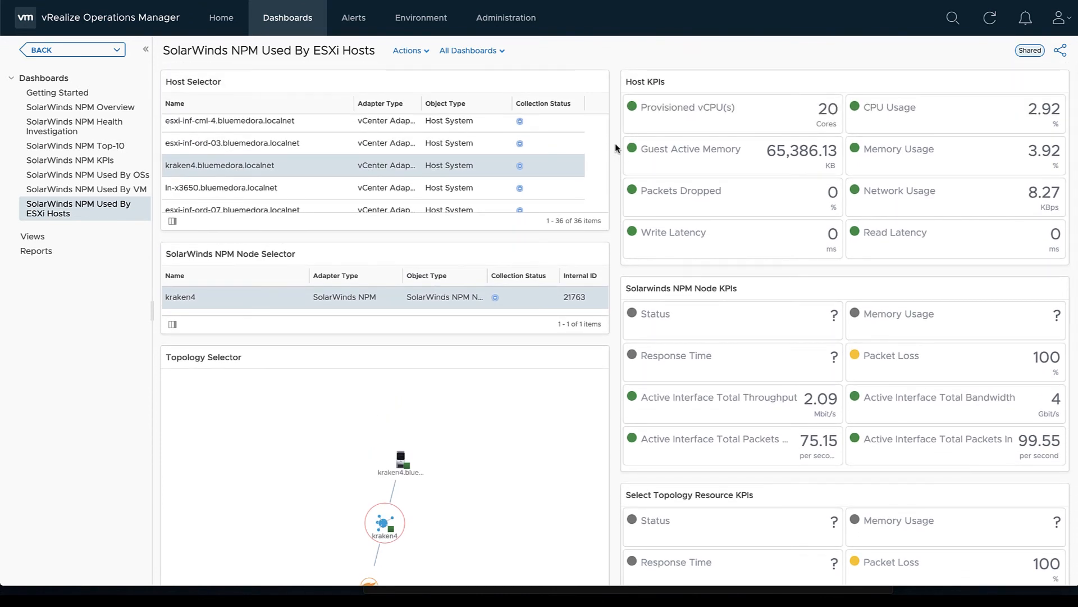
{"action": "left_click", "coordinate": [68, 160]}
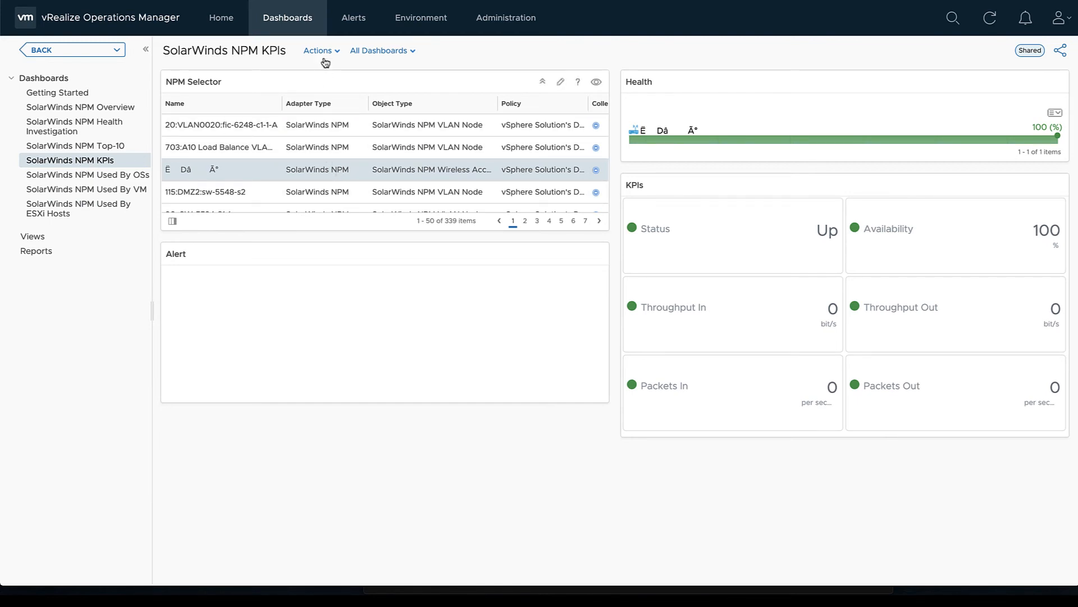
Scroll the NPM Selector and pick helios-drac-renamed to display its health and KPIs.
{"action": "scroll", "scroll_direction": "down", "scroll_amount": 3}
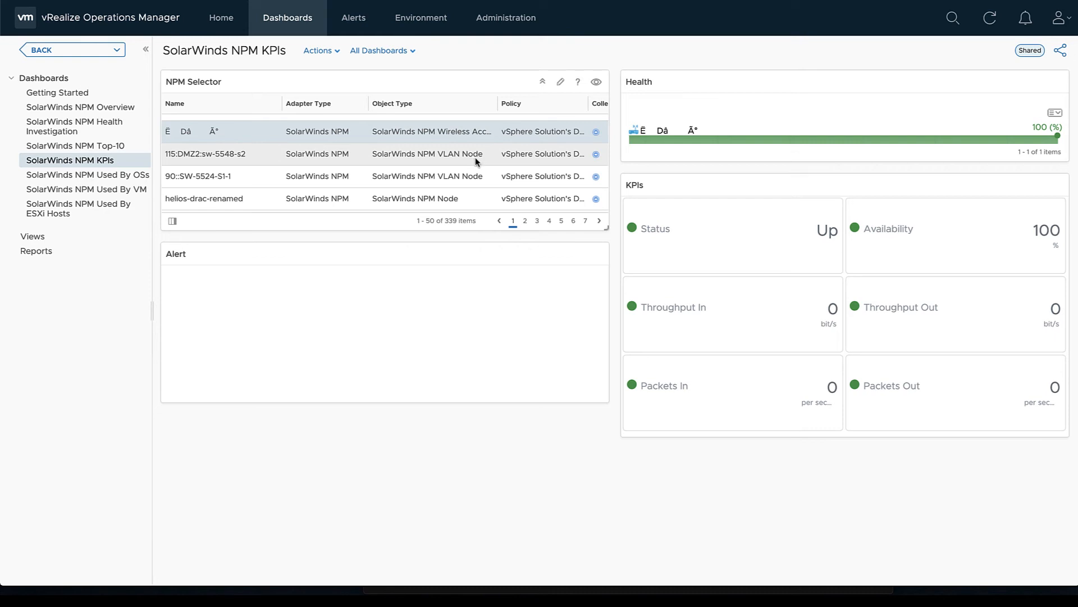
{"action": "left_click", "coordinate": [203, 198]}
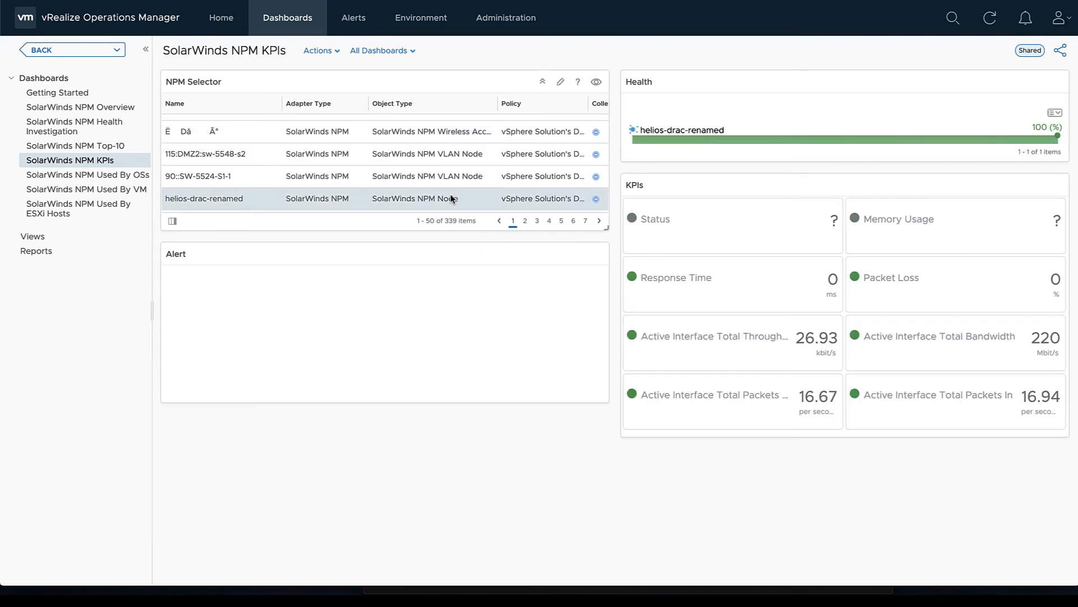
{"action": "mouse_move", "coordinate": [648, 281]}
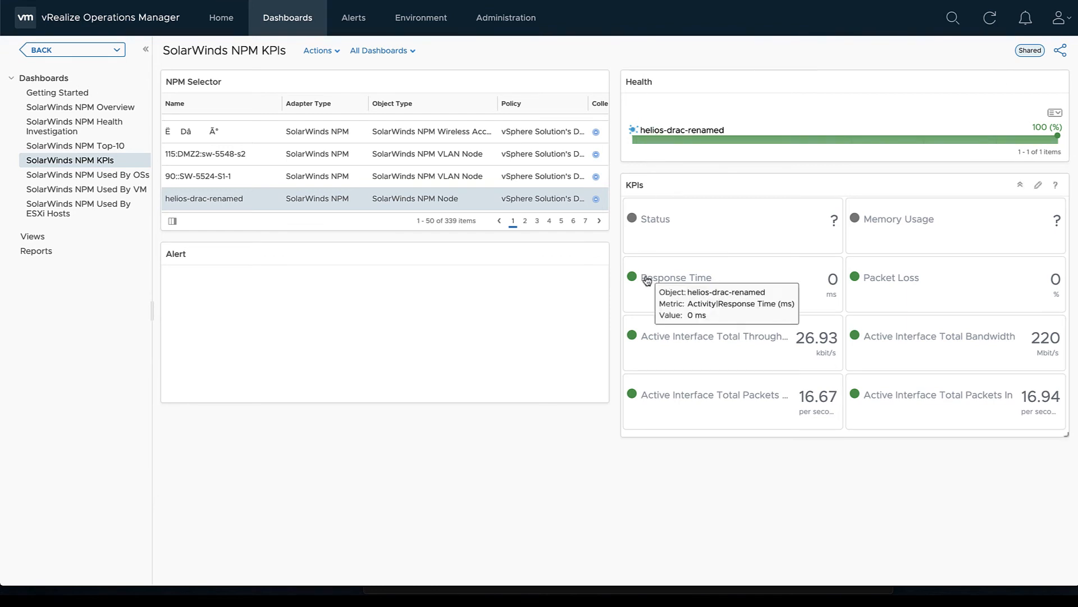
{"action": "mouse_move", "coordinate": [368, 363]}
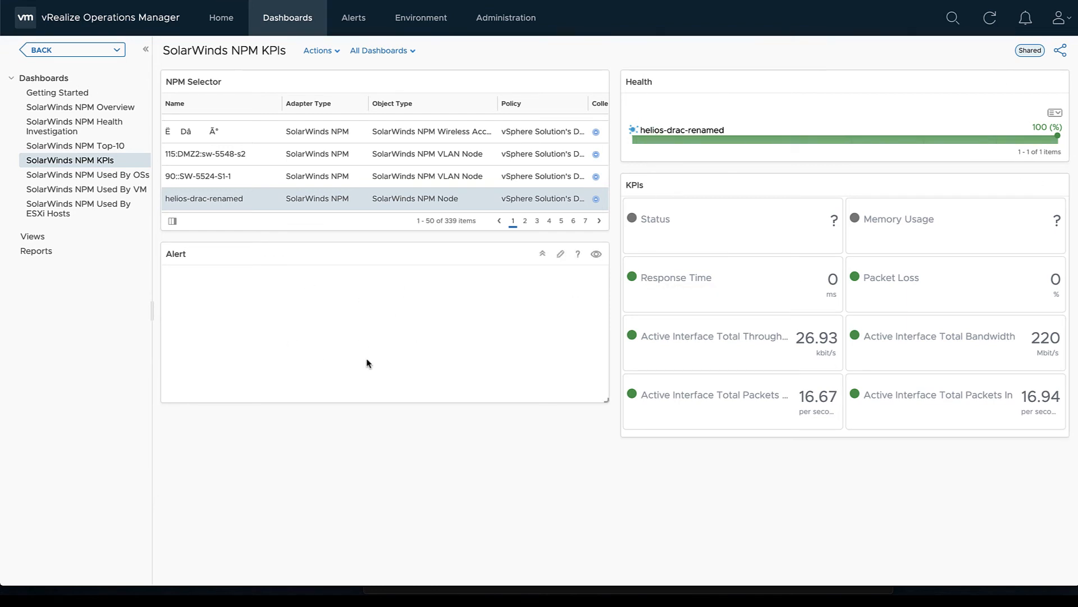
{"action": "mouse_move", "coordinate": [271, 315]}
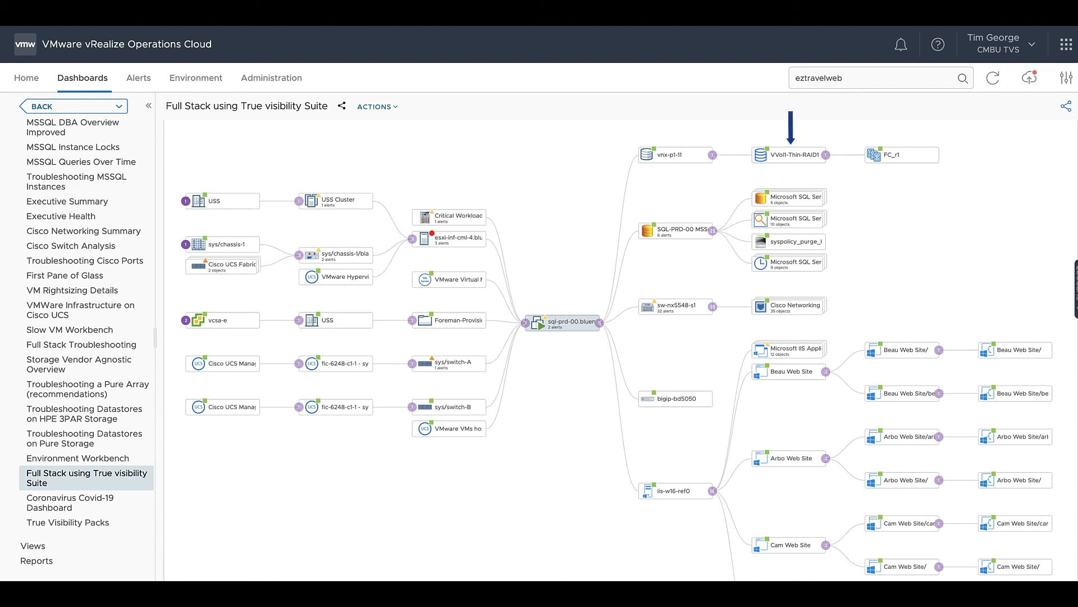
View the Full Stack True Visibility Suite map for eztravelweb, then open First Pane of Glass.
{"action": "left_click", "coordinate": [903, 155]}
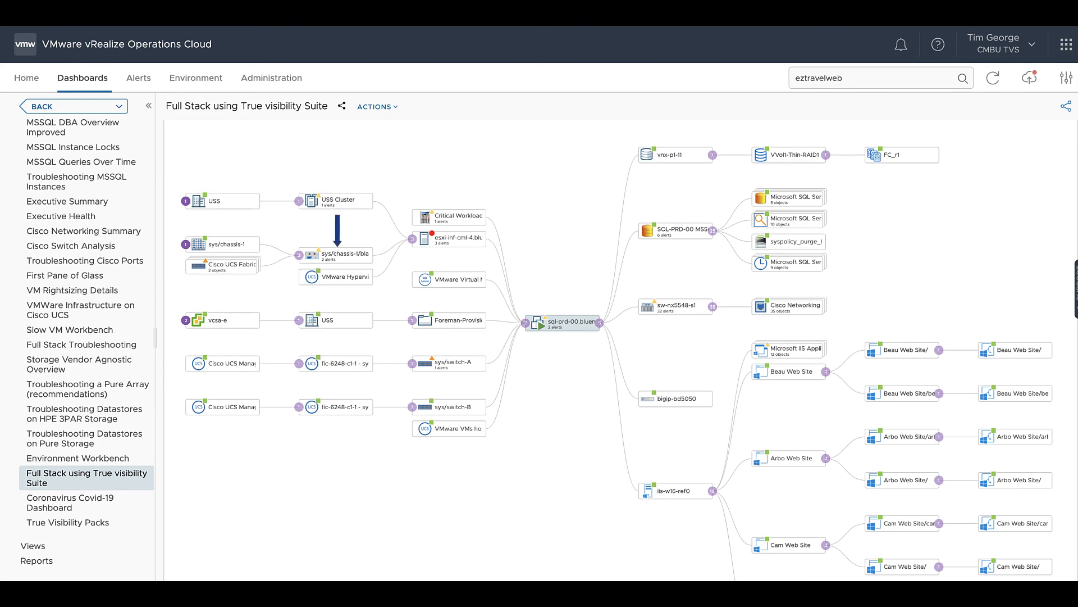
{"action": "left_click", "coordinate": [64, 275]}
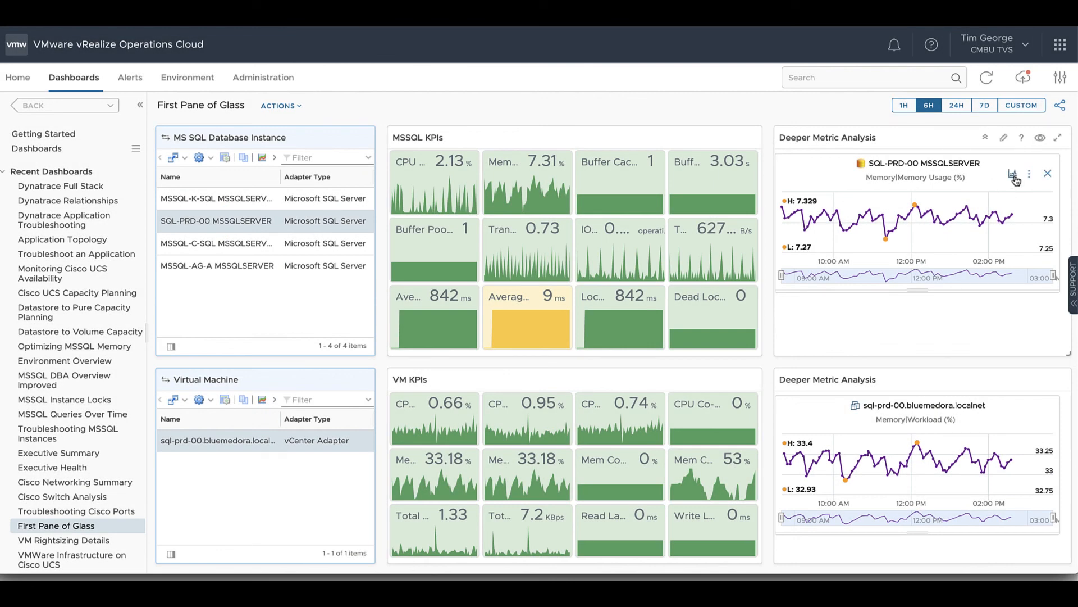
Review metrics correlated with SQL-PRD-00 MSSQLSERVER memory, then scroll to switch sw-nx5548-s1 KPIs.
{"action": "left_click", "coordinate": [1013, 173]}
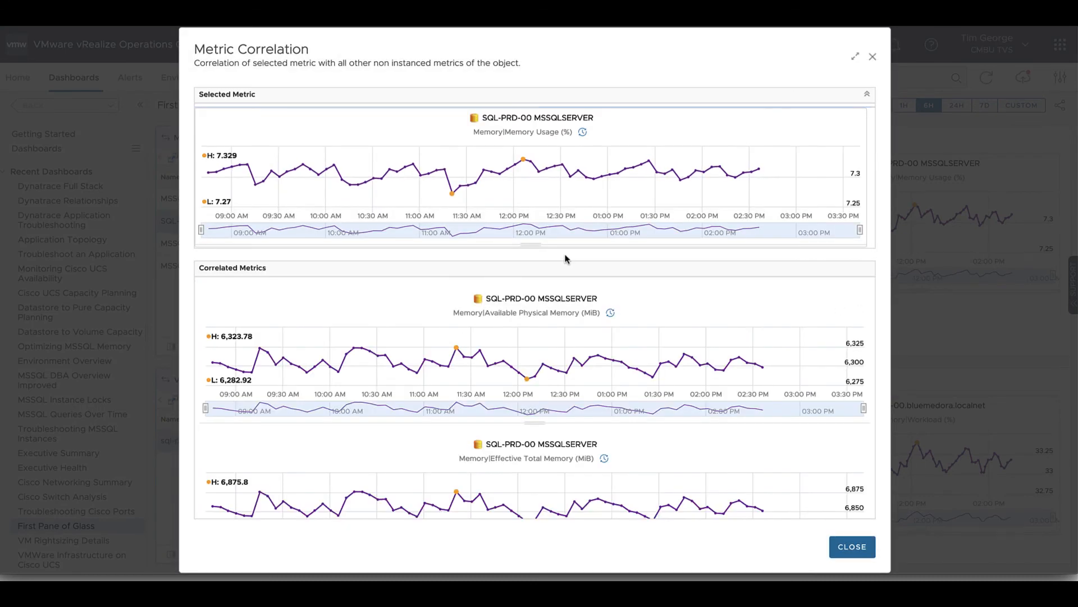
{"action": "scroll", "scroll_direction": "down", "scroll_amount": 3}
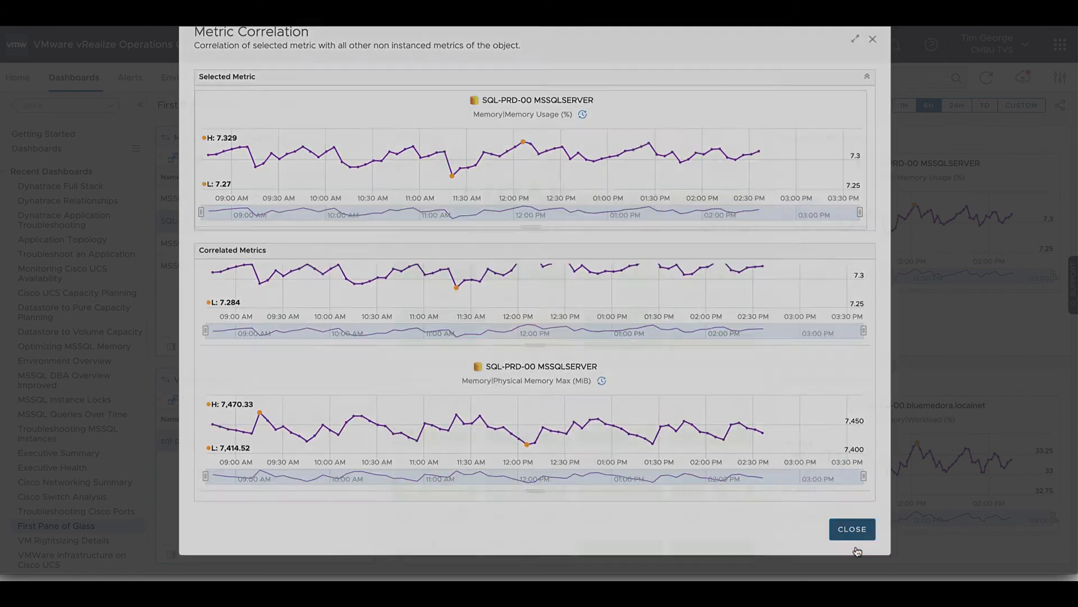
{"action": "left_click", "coordinate": [852, 528]}
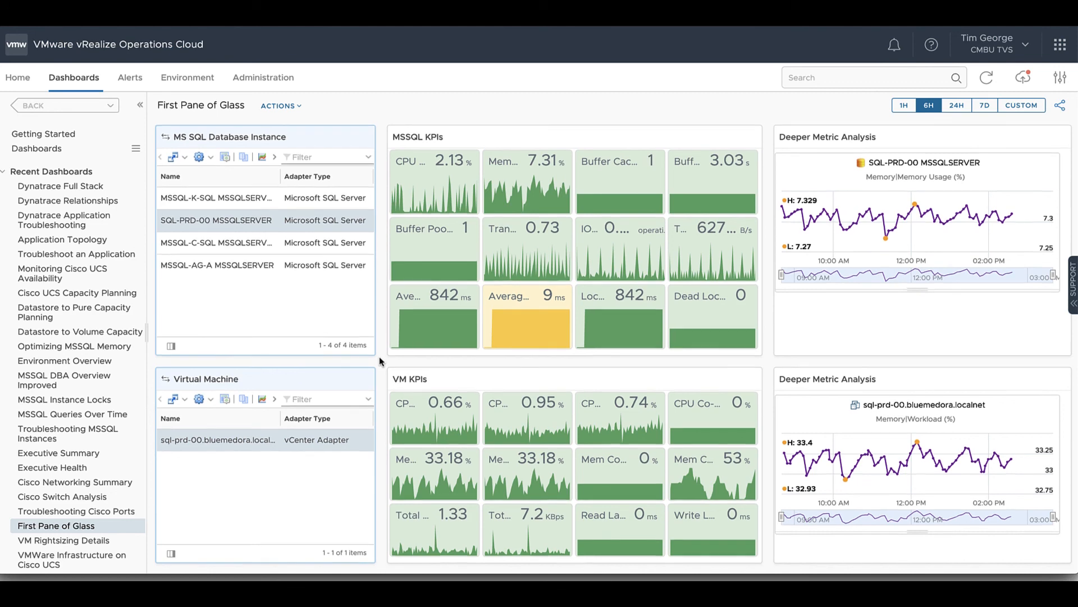
{"action": "scroll", "scroll_direction": "down", "scroll_amount": 3}
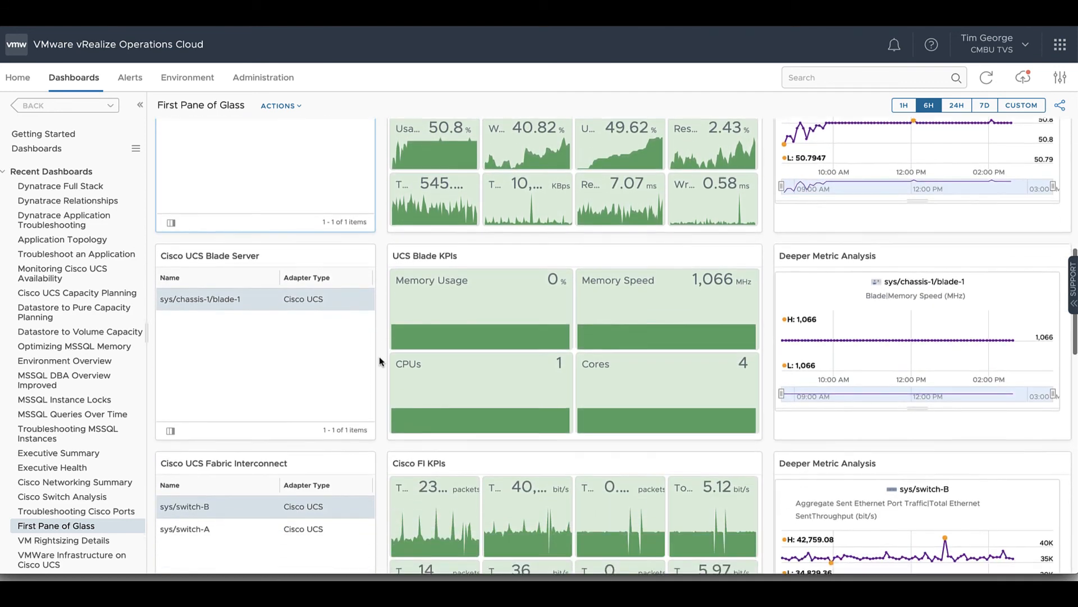
{"action": "scroll", "scroll_direction": "down", "scroll_amount": 3}
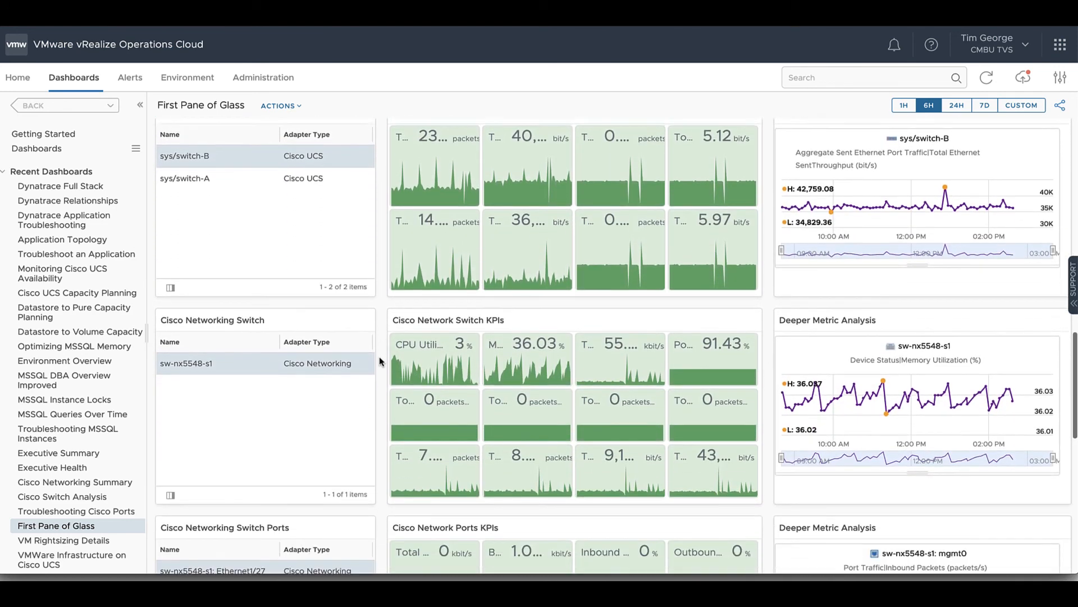